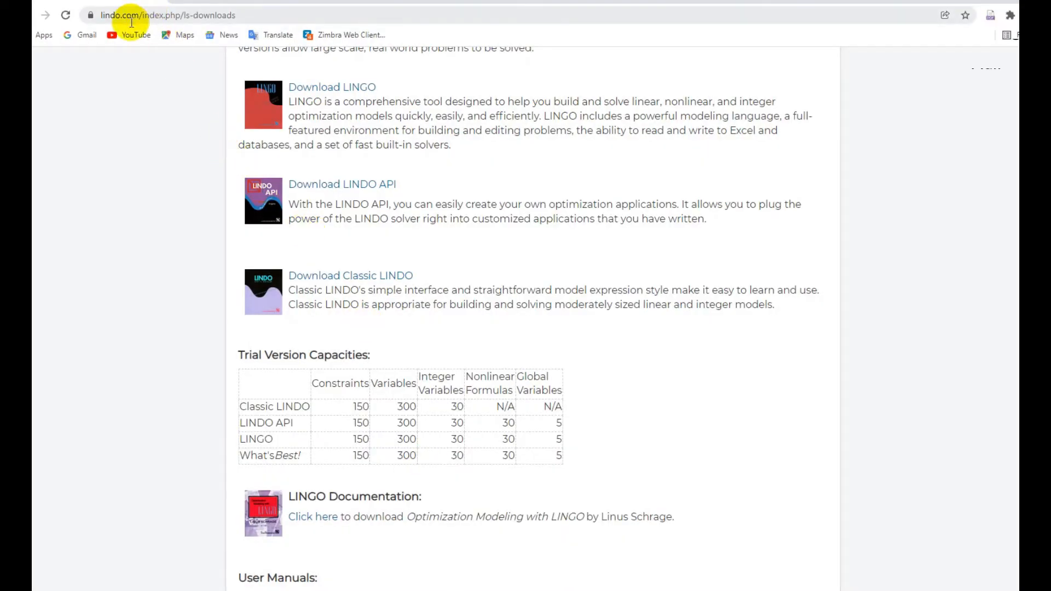
Scroll through the LP problem image: maximize 20x1+20x2+15x3 with two constraints.
scroll(up, 3)
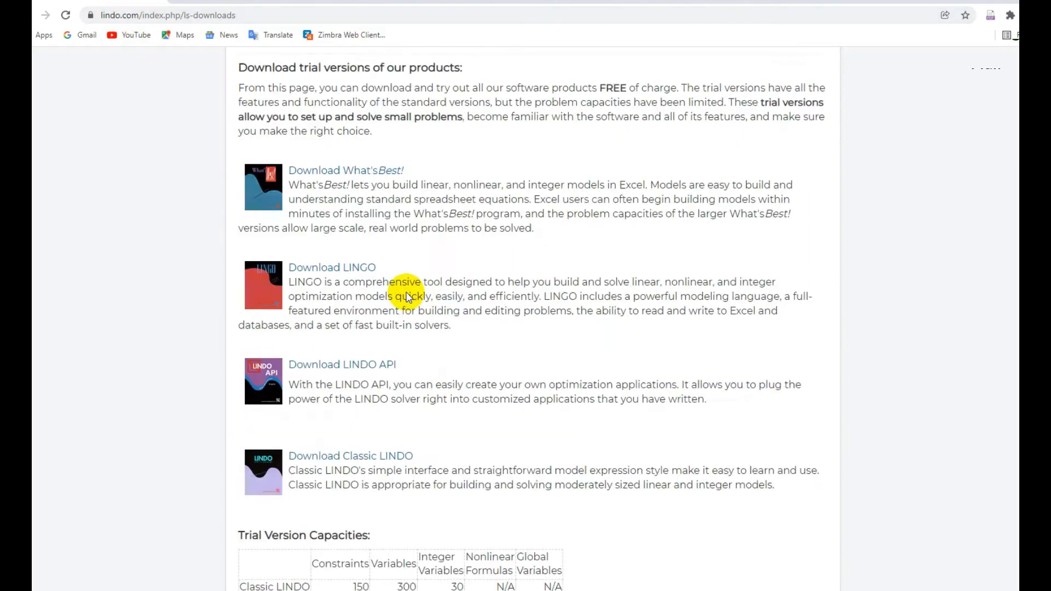
scroll(down, 3)
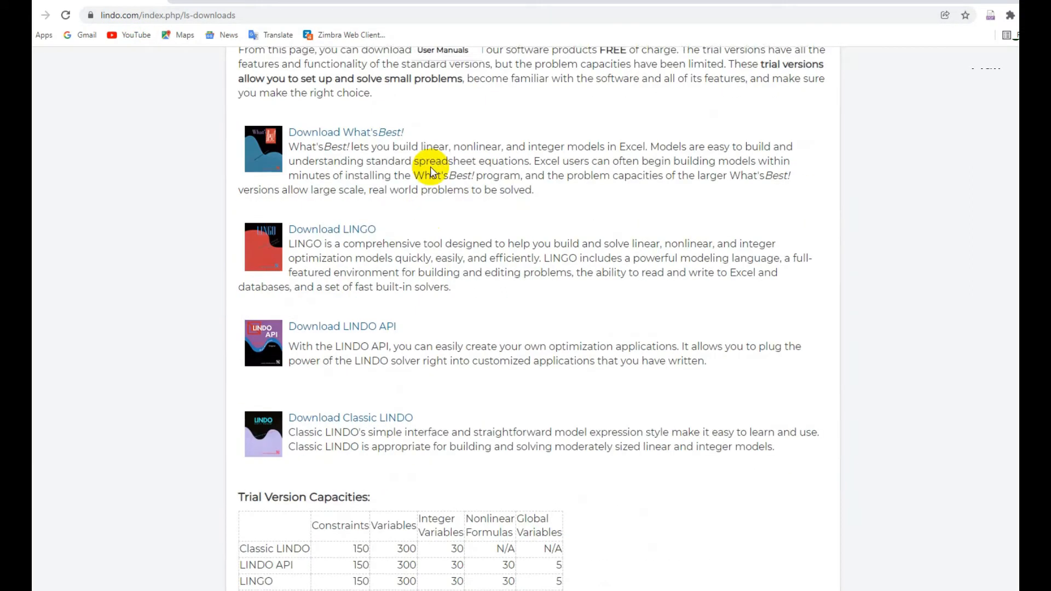
scroll(down, 3)
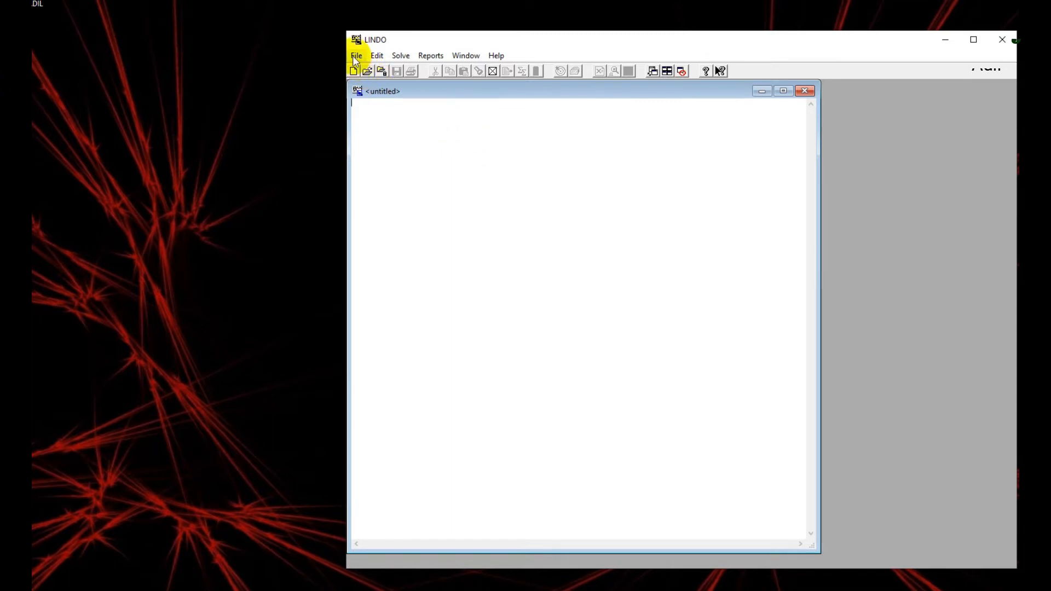
Browse LINDO's File, Edit, Solve and Reports menus without choosing anything.
click(357, 56)
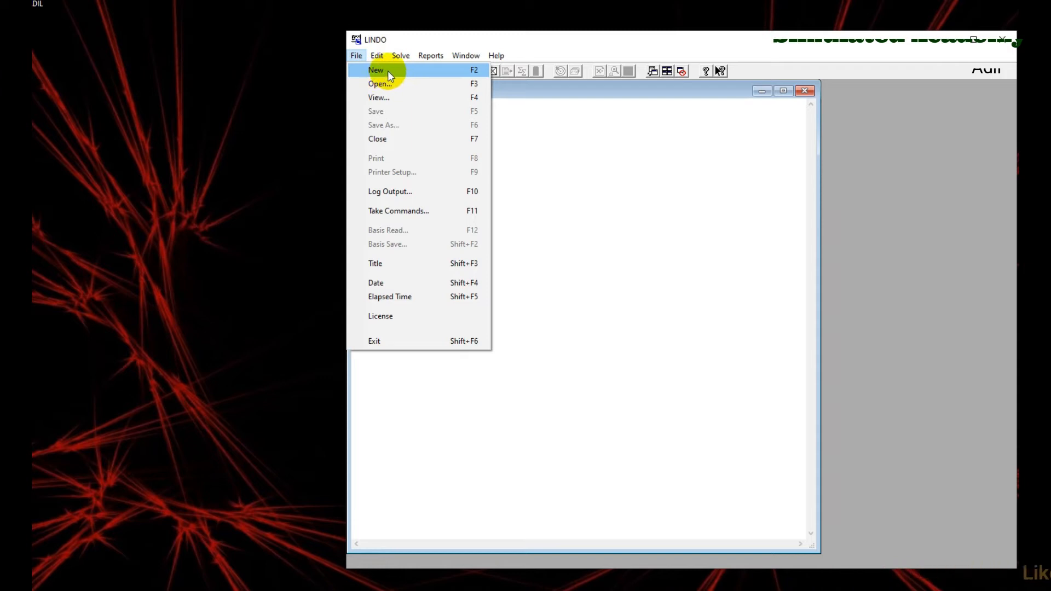
click(376, 56)
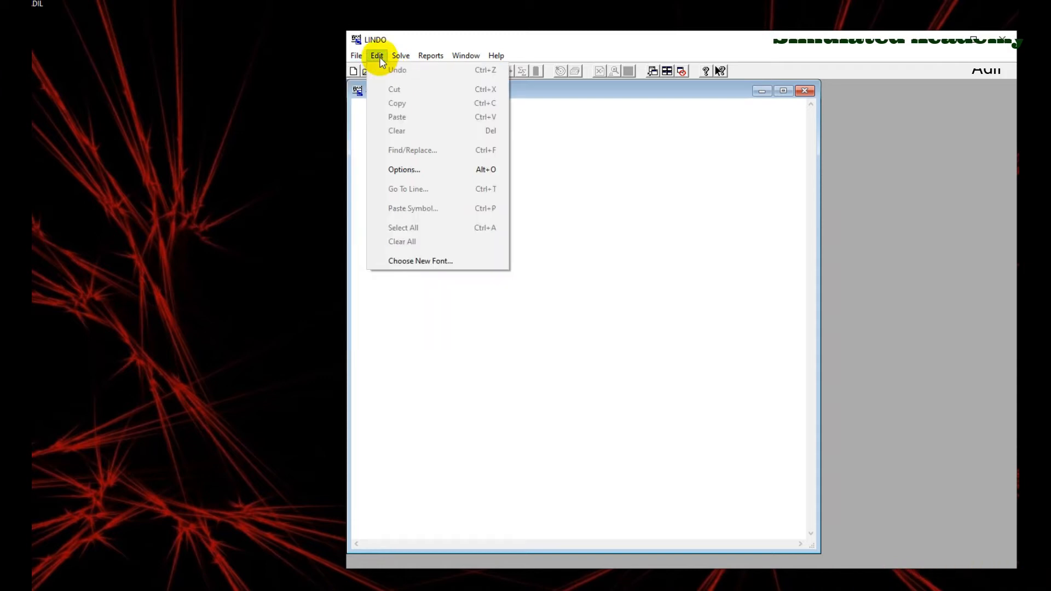
click(401, 55)
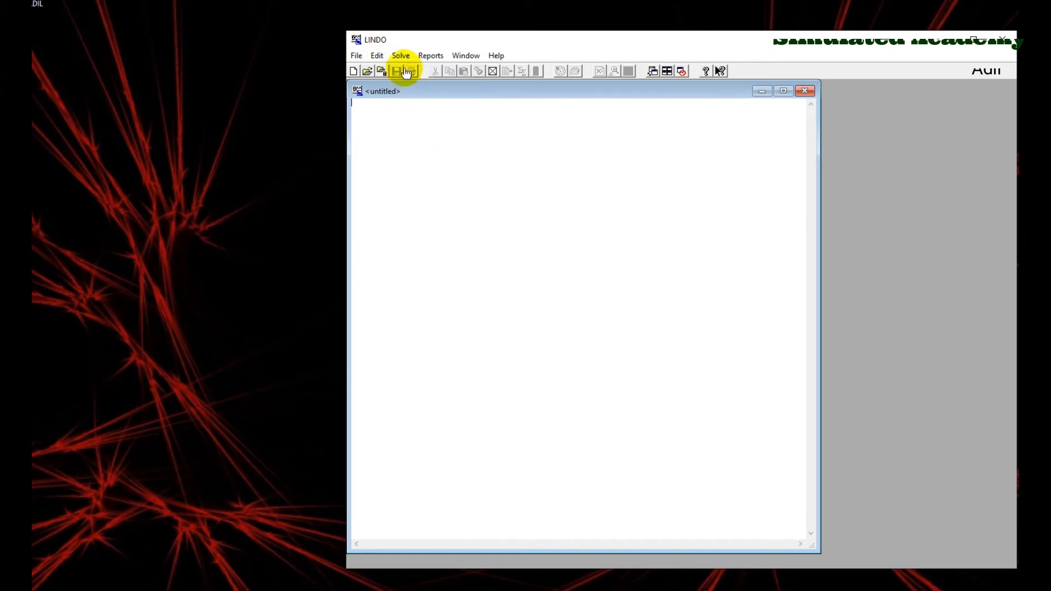
click(431, 57)
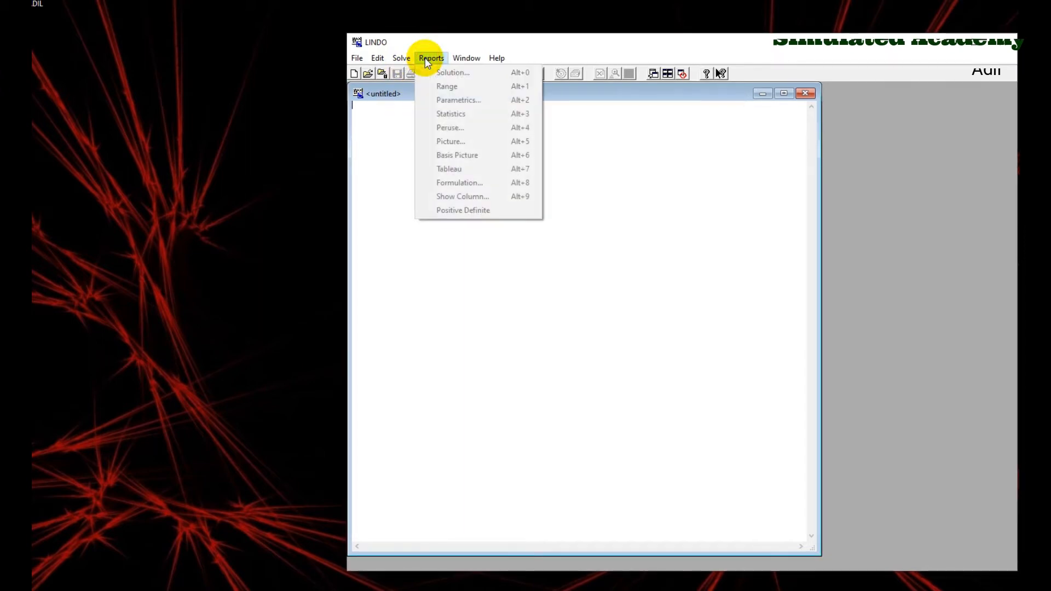
click(466, 57)
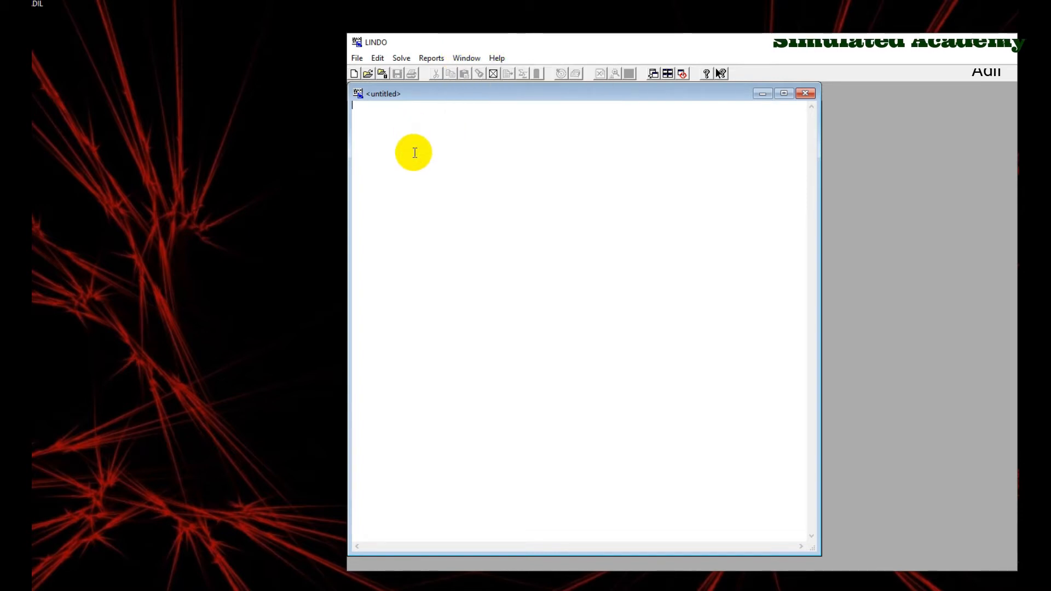
mouse_move(484, 284)
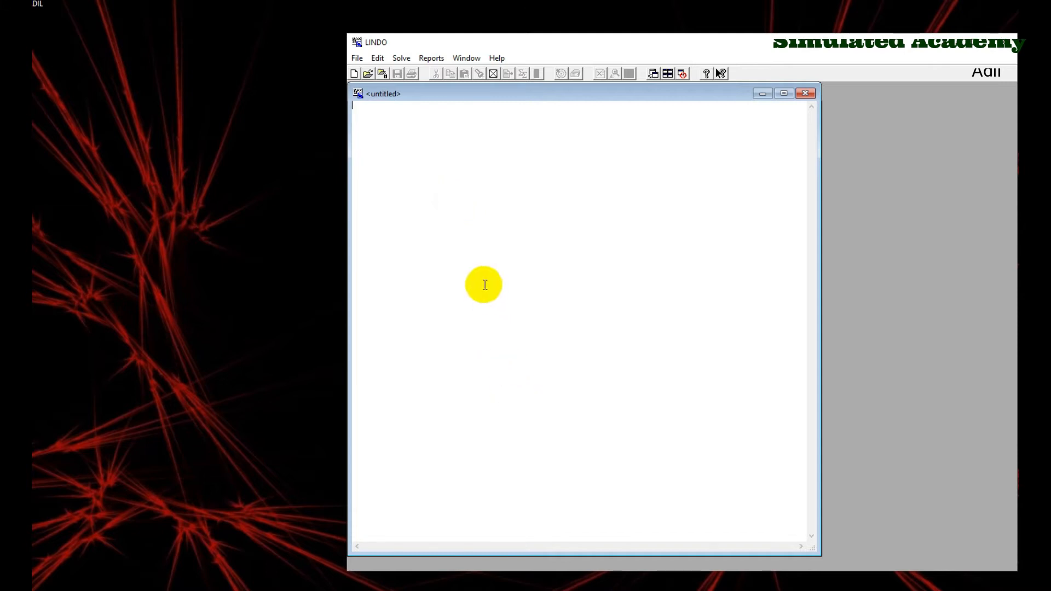
mouse_move(459, 163)
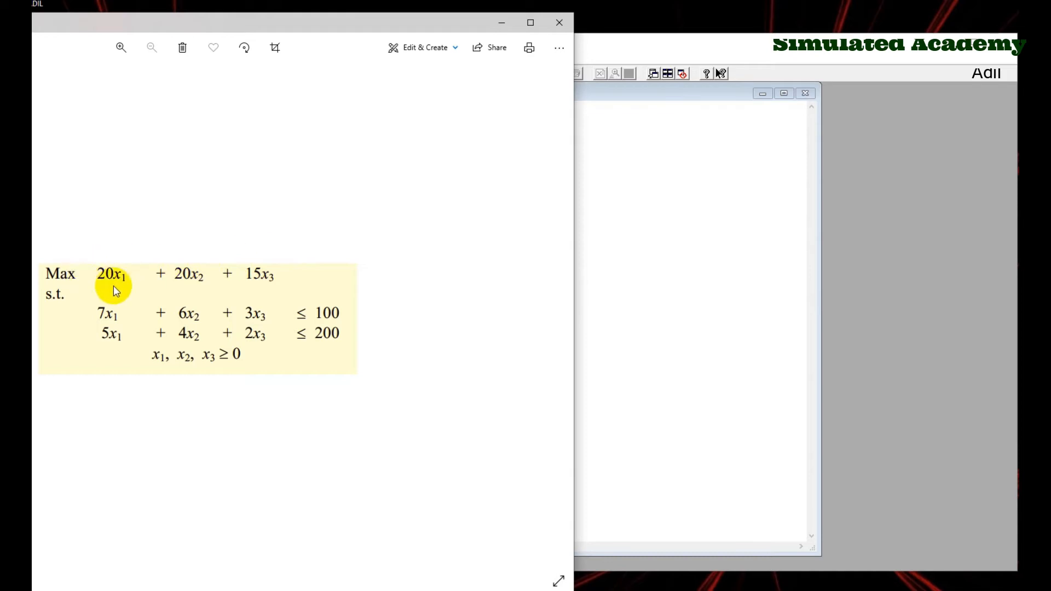
mouse_move(138, 287)
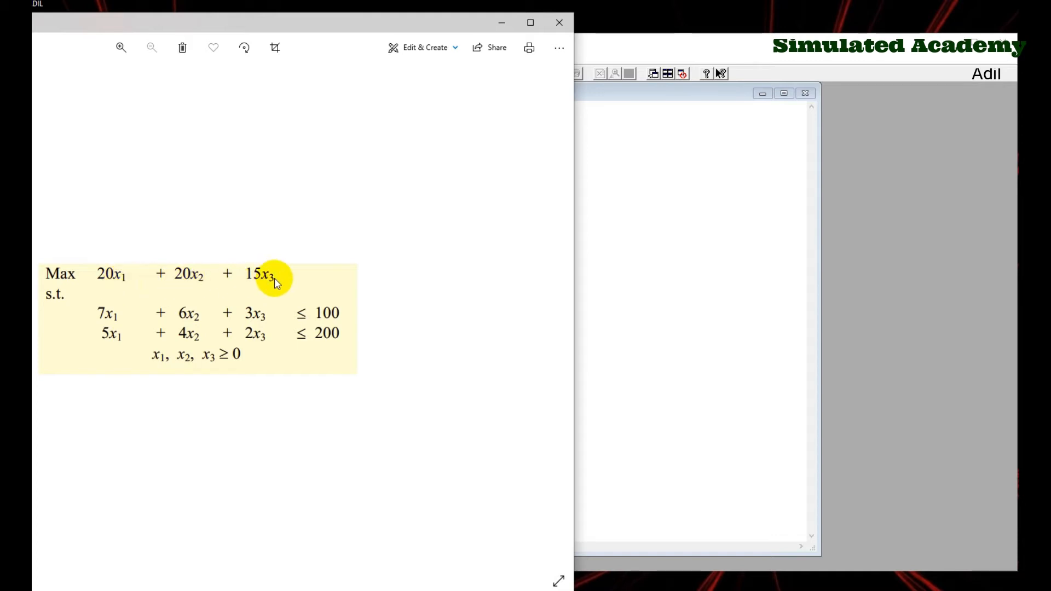
mouse_move(114, 284)
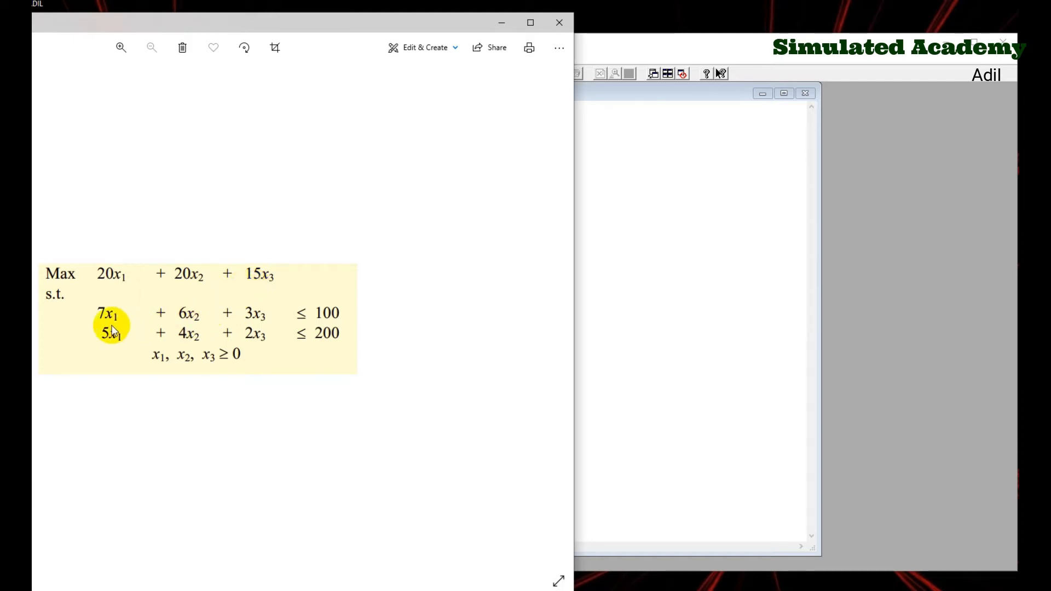
mouse_move(192, 320)
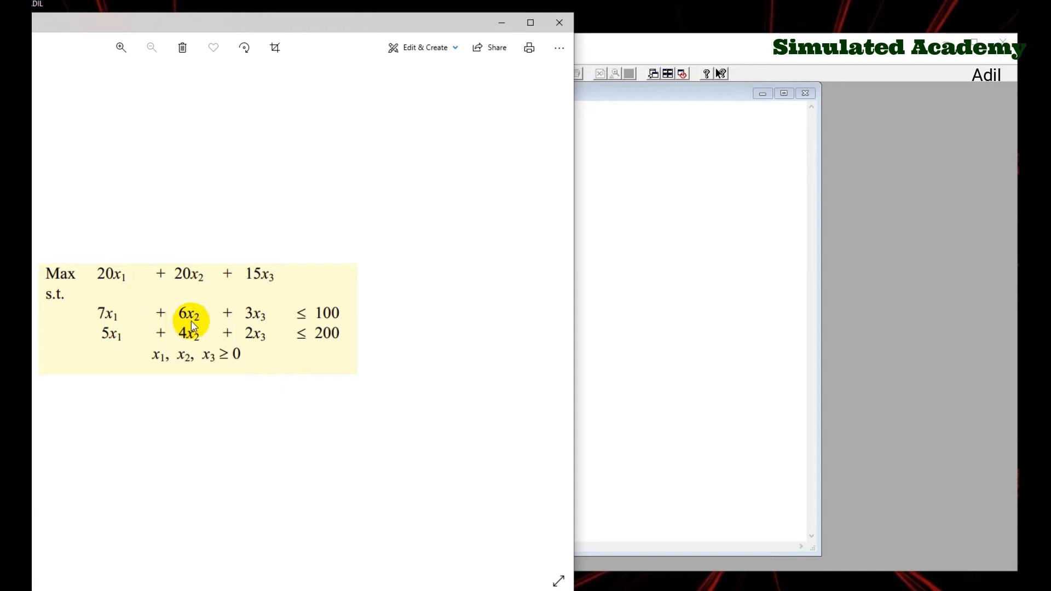
mouse_move(326, 315)
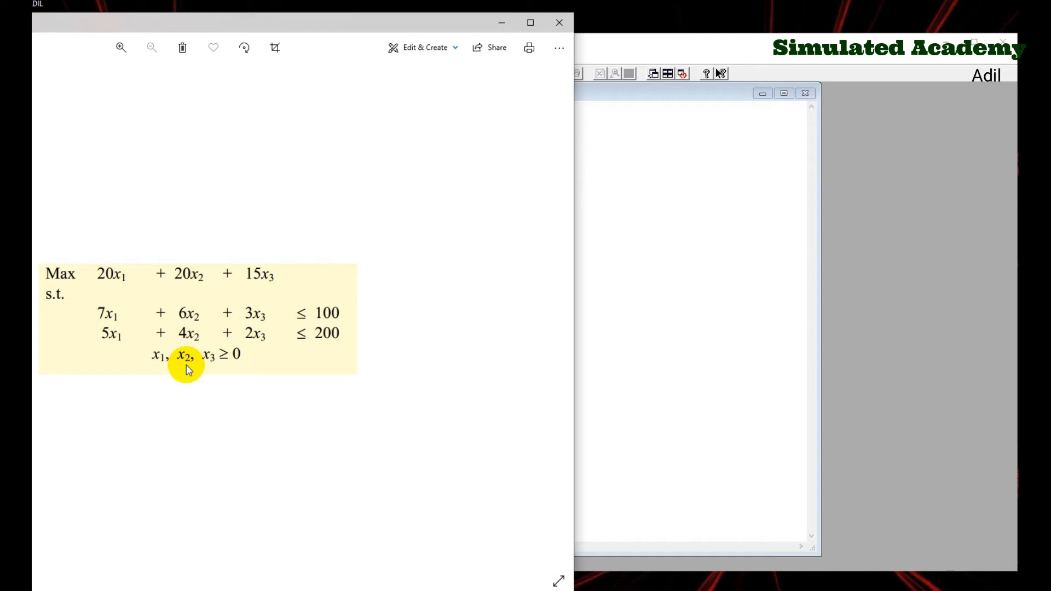
mouse_move(398, 320)
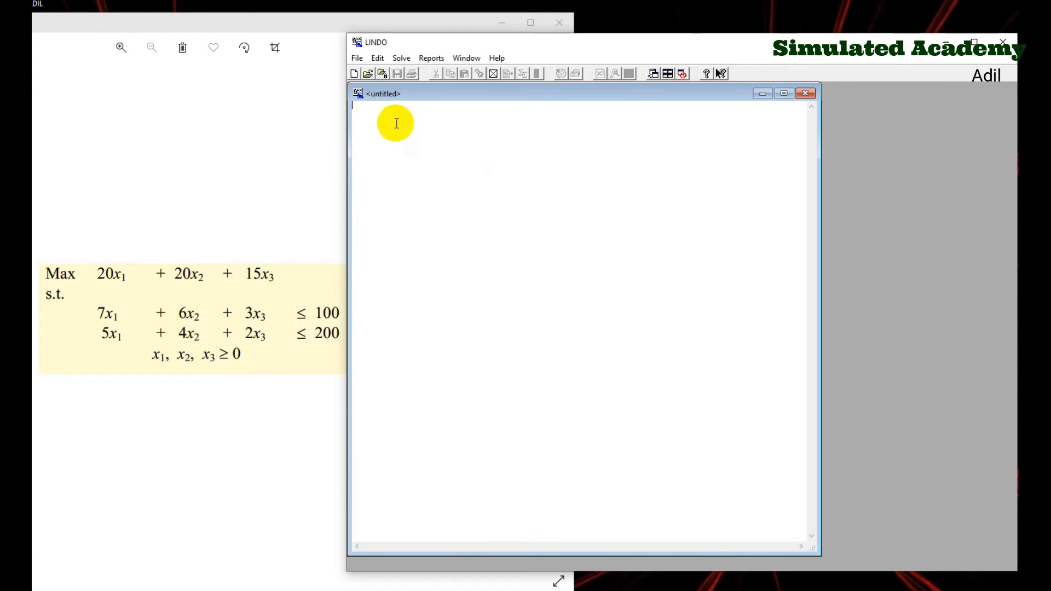
Enter the objective line 'max 20x1+20x2+15x3' in the untitled LINDO model.
text(MAX)
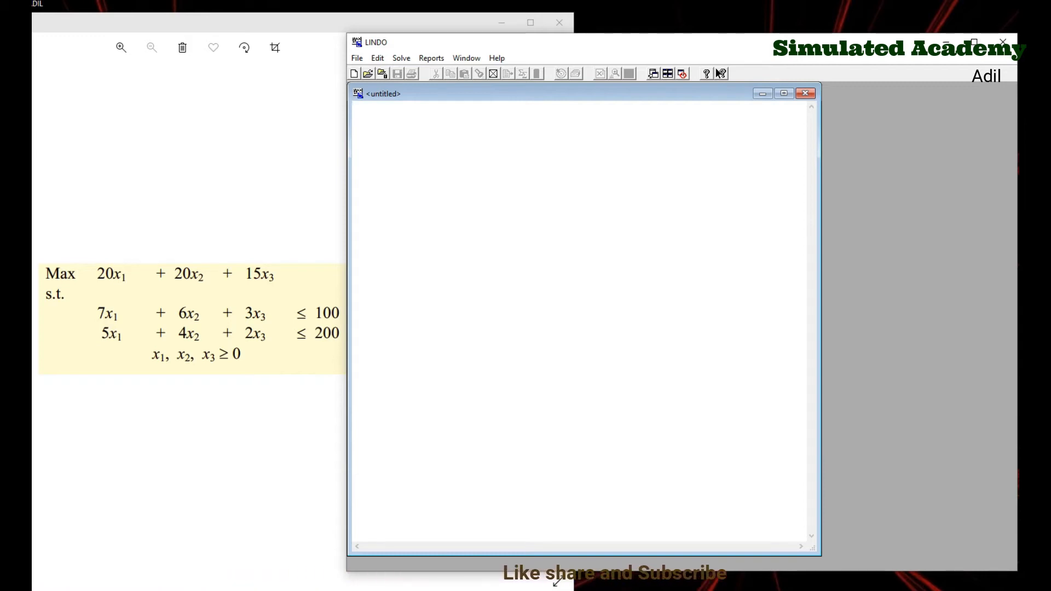
text(max)
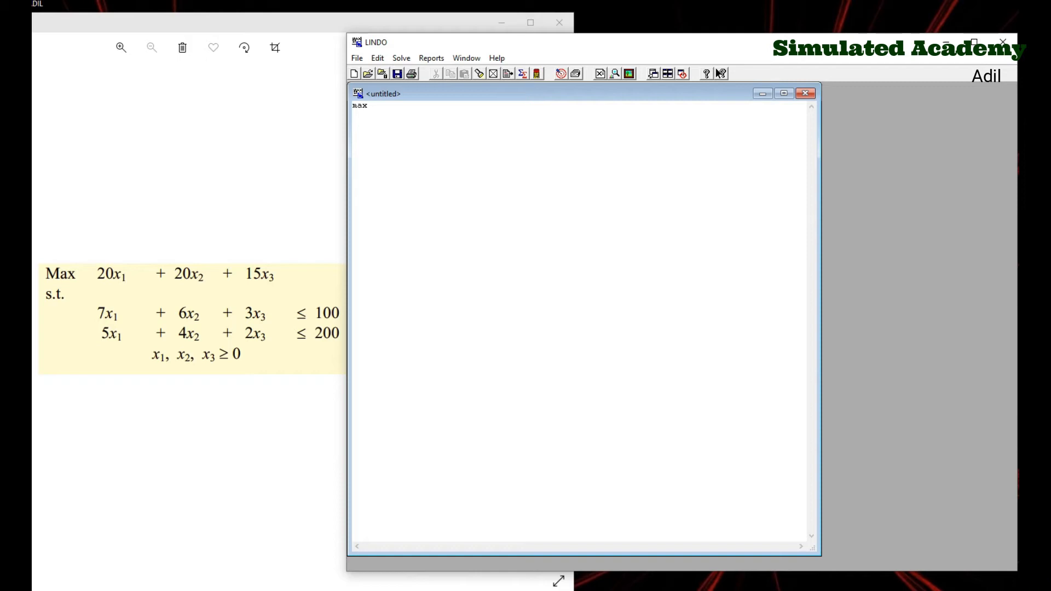
text(20x1)
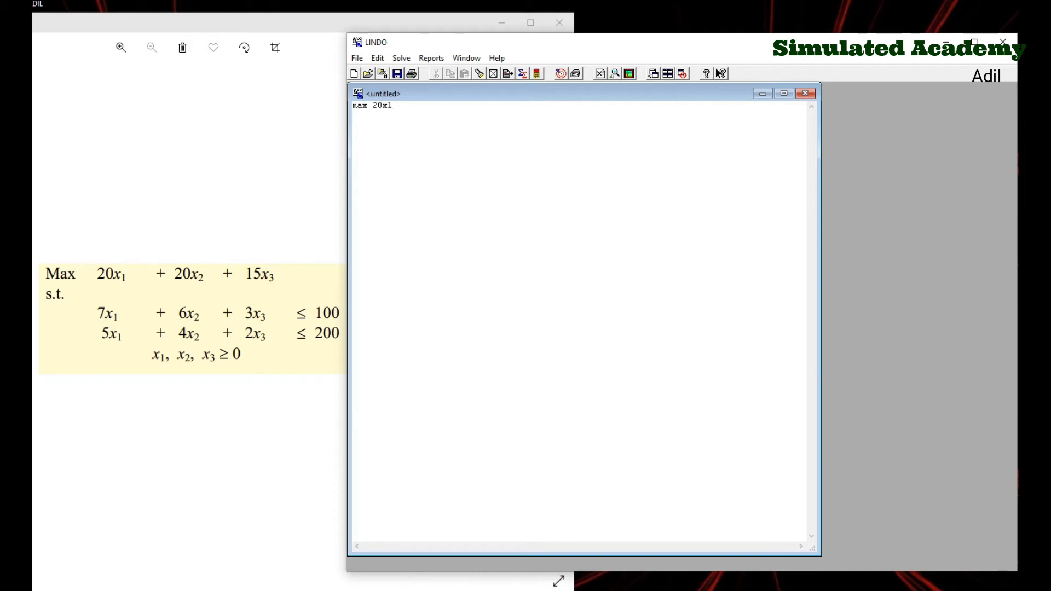
text(+)
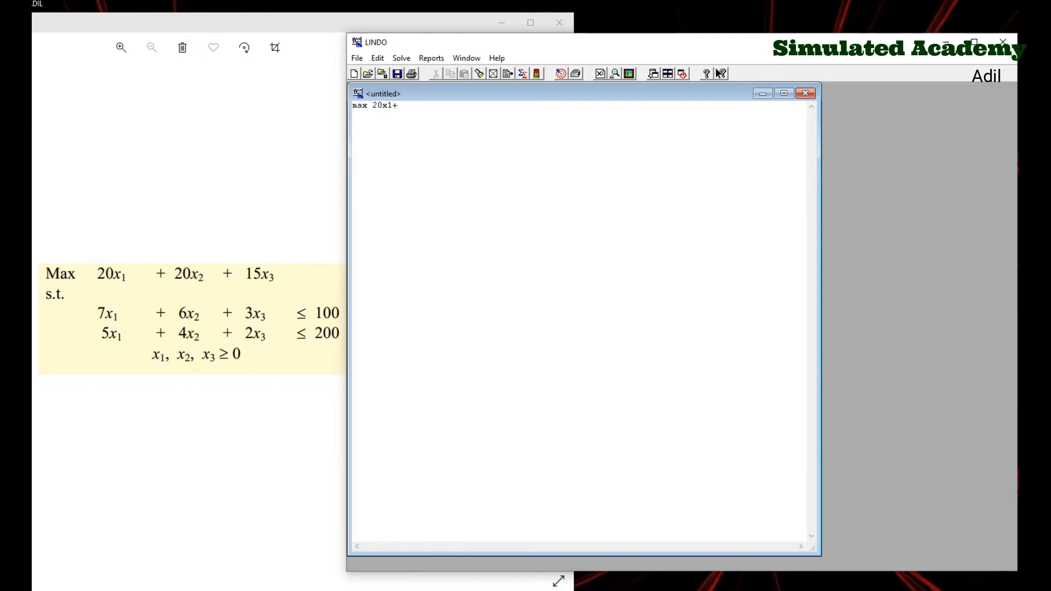
text(+20x2)
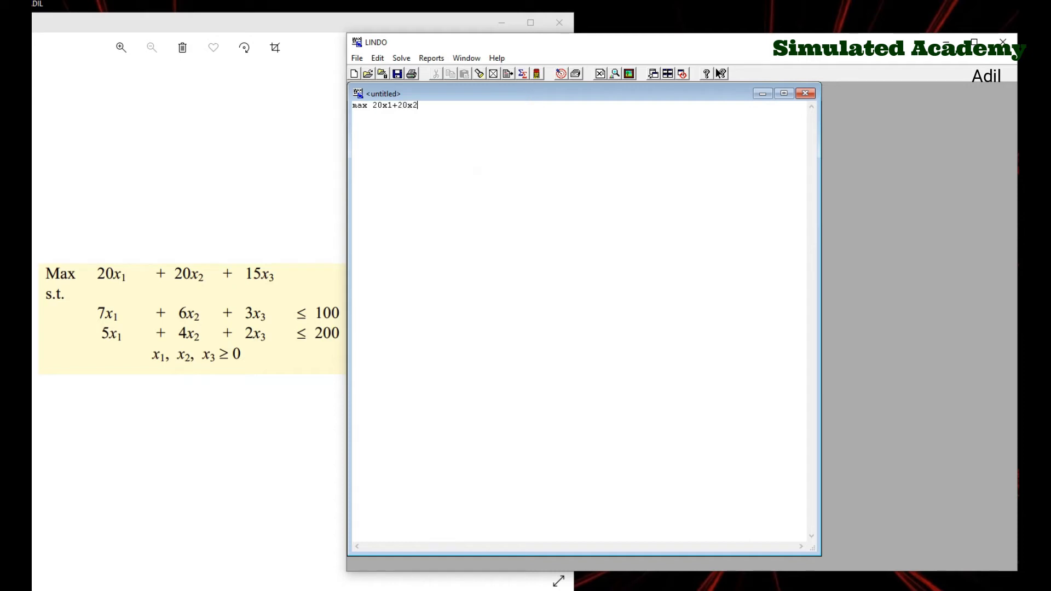
text(+)
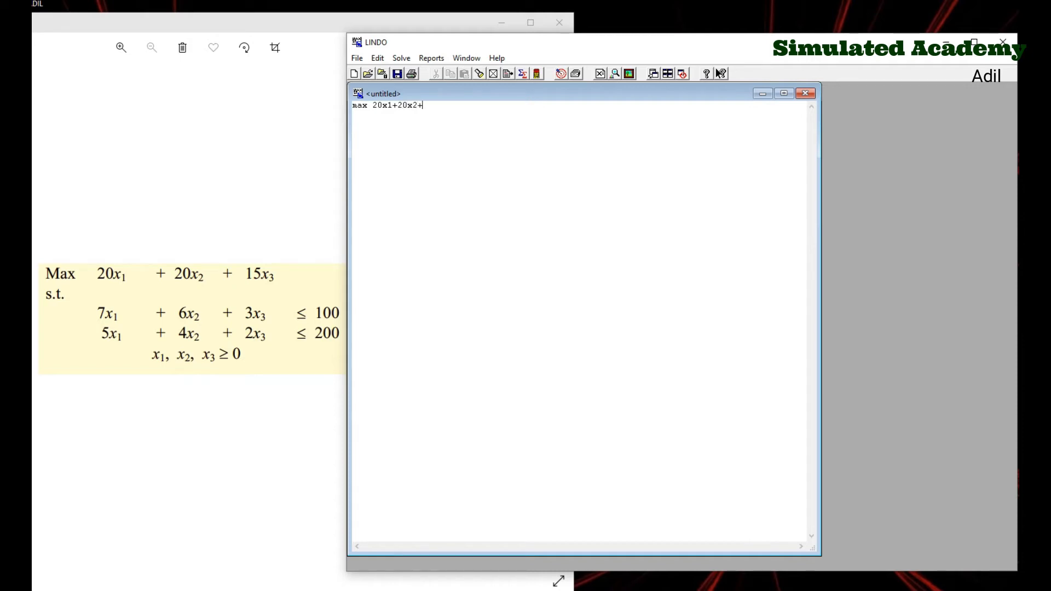
text(15x)
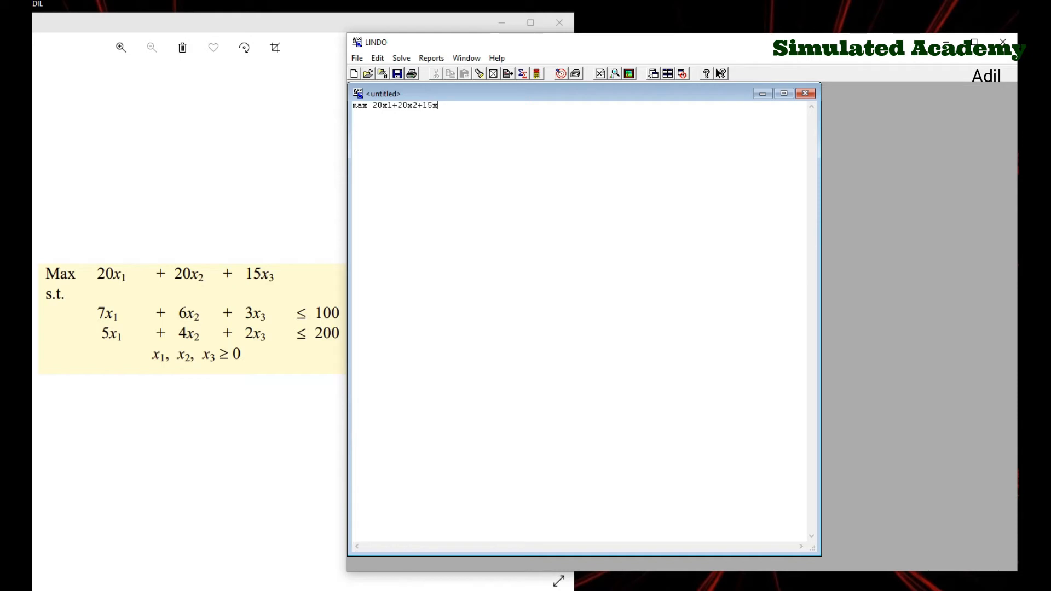
text(3)
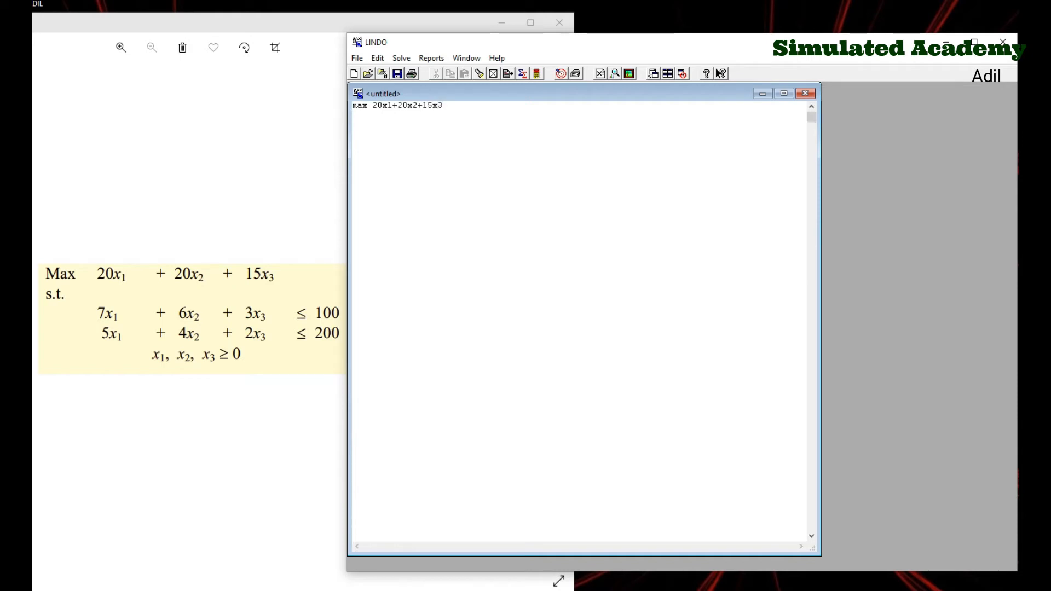
text(s)
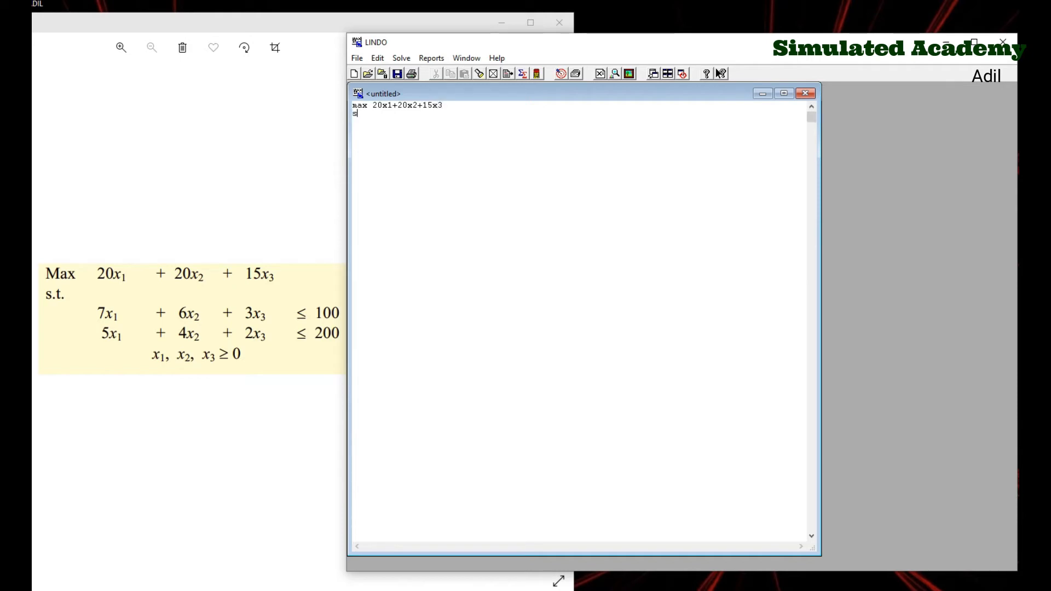
Complete 'st' and enter the first constraint 7x1+6x2+3x3<=100.
text(t)
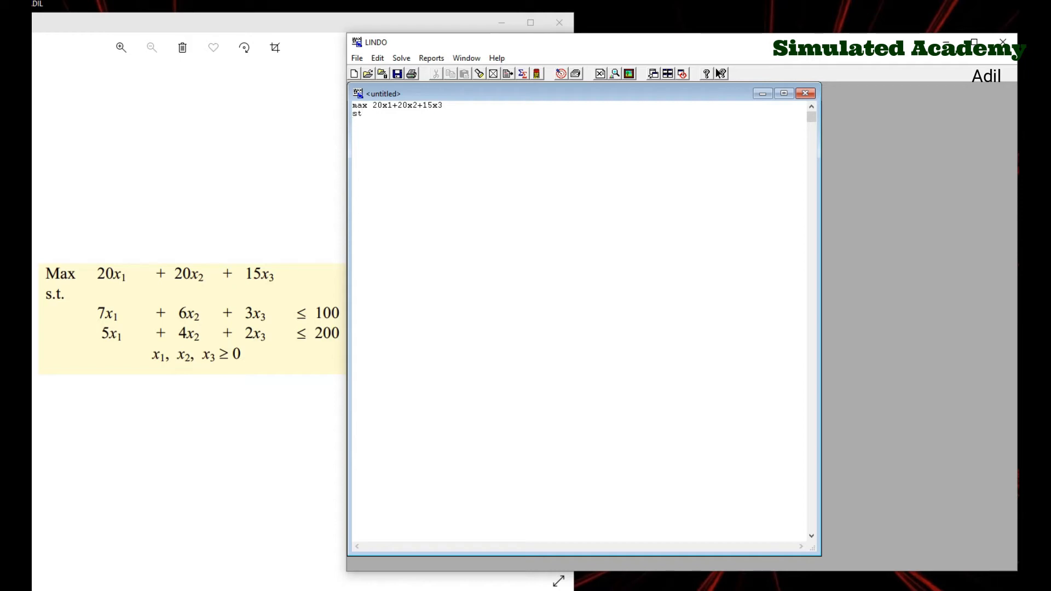
text(7x1)
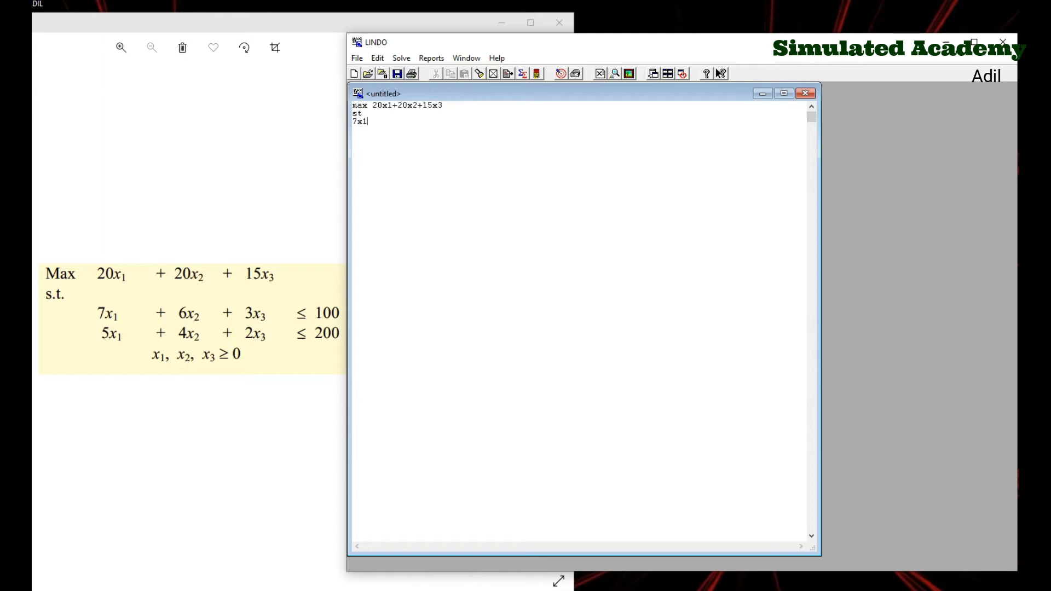
text(+)
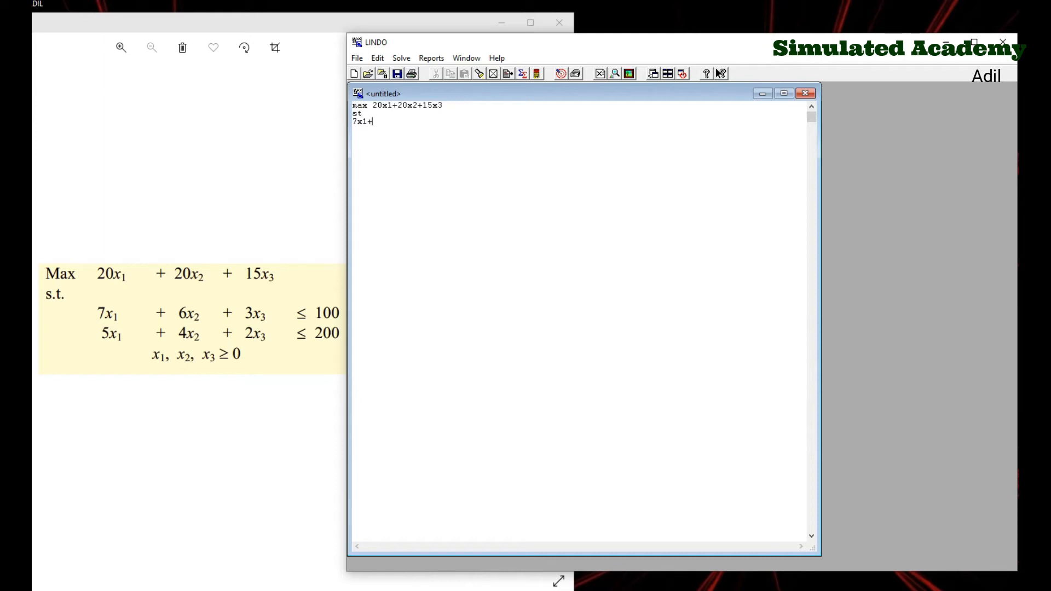
text(6x2)
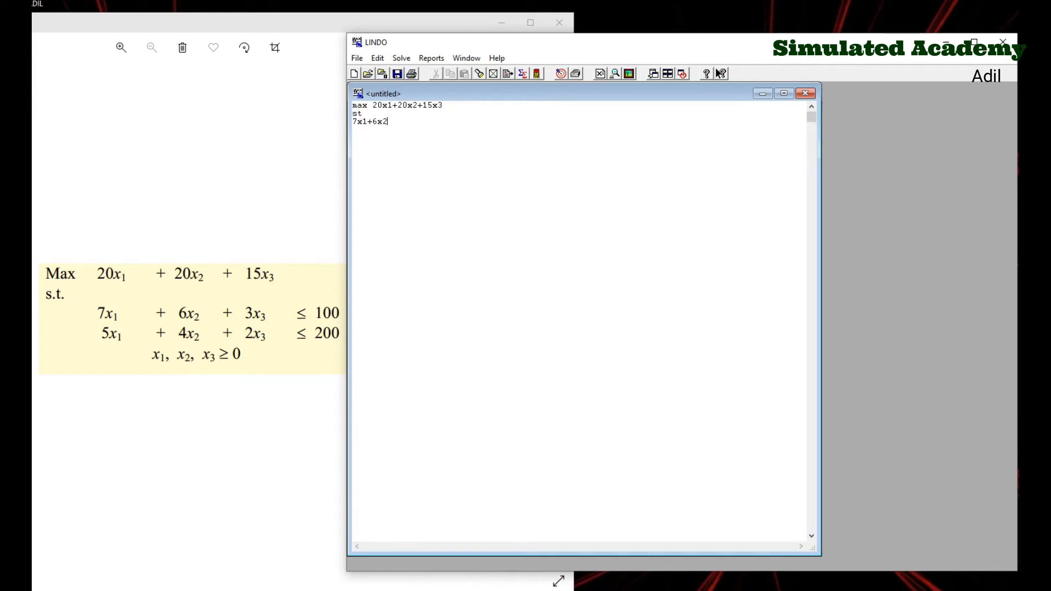
text(+3)
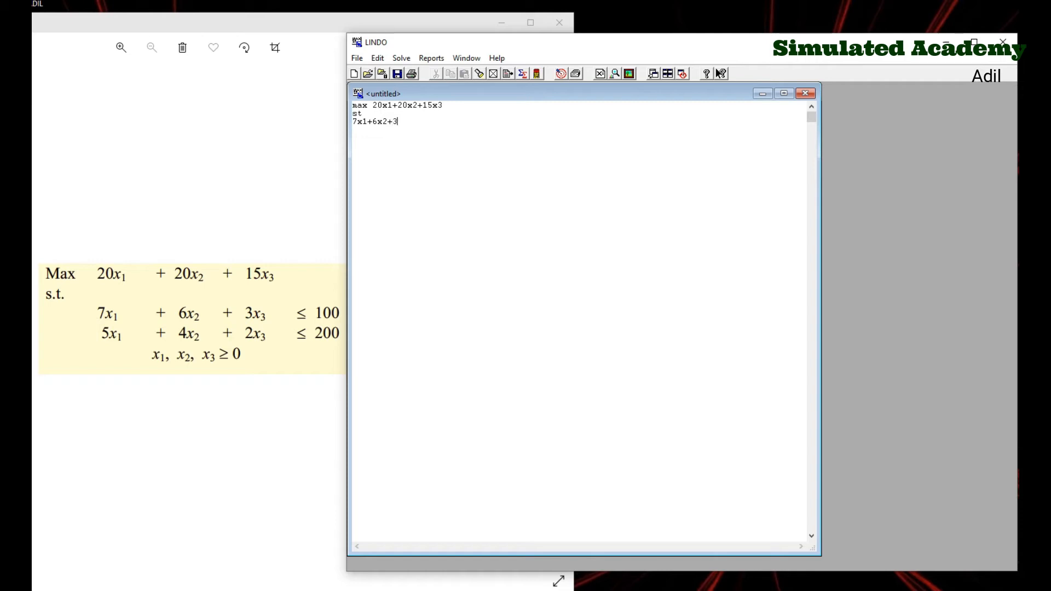
text(x3<)
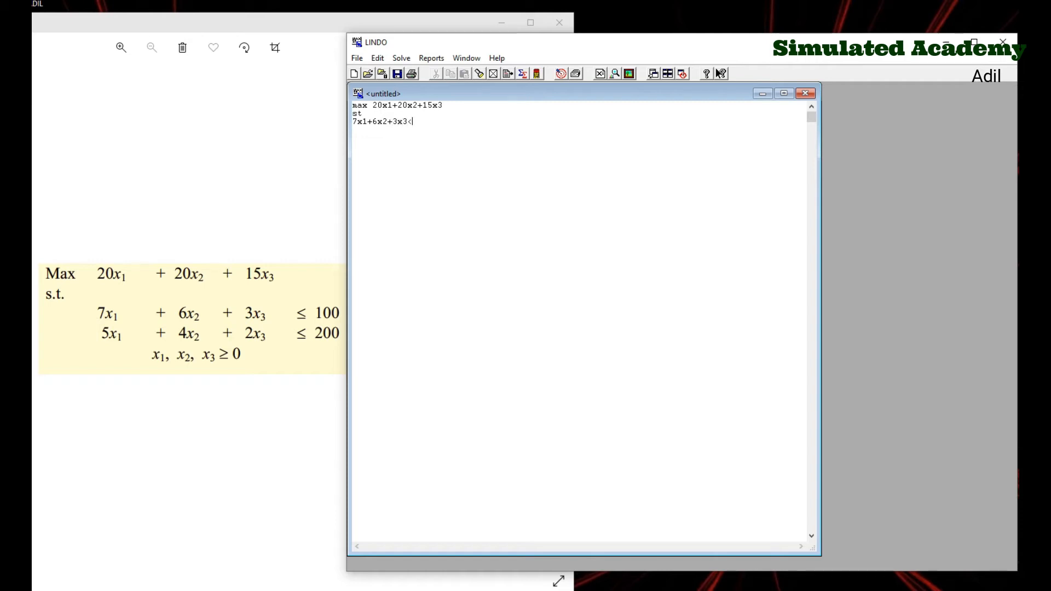
text(=)
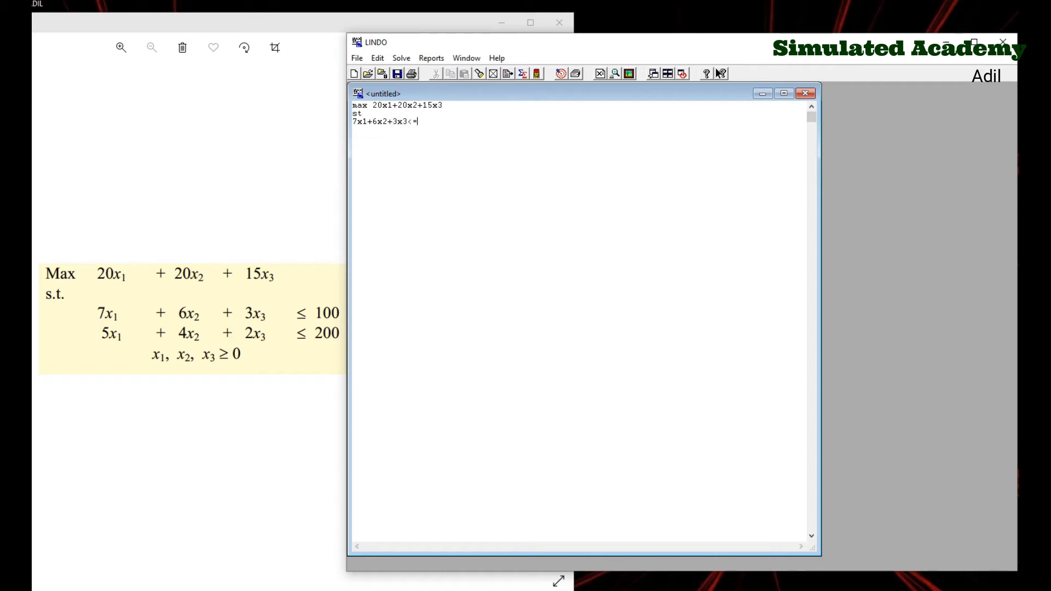
text(100)
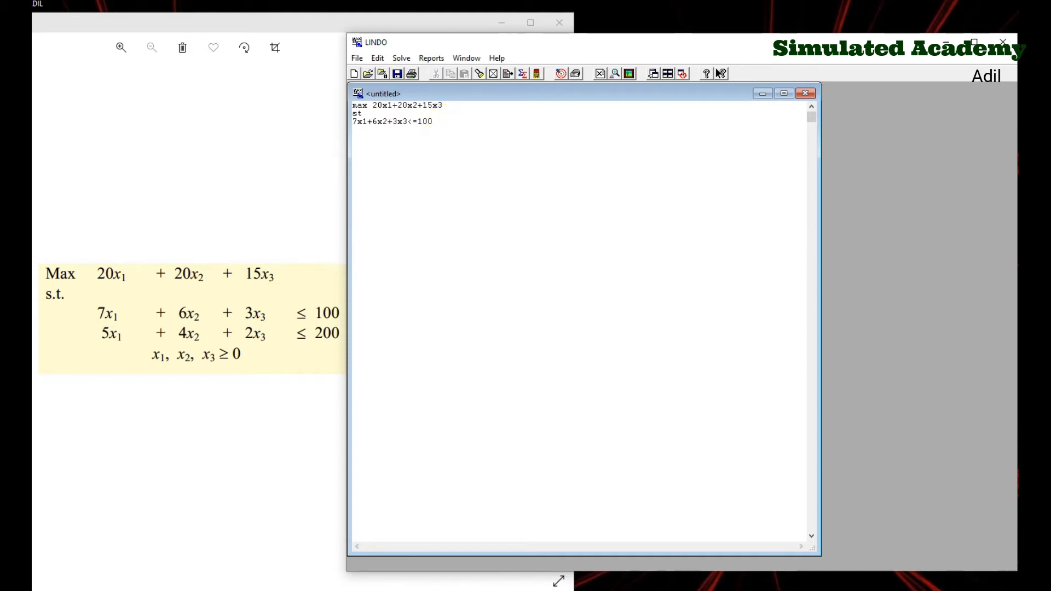
Enter the second constraint 5x1+4x2+2x2<=200.
text(5x1)
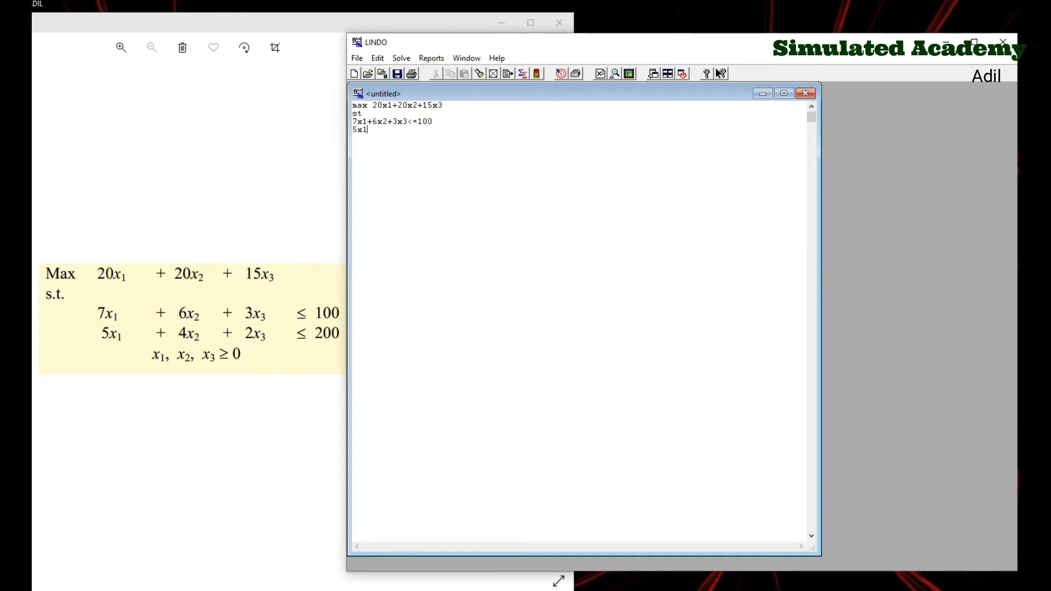
text(+)
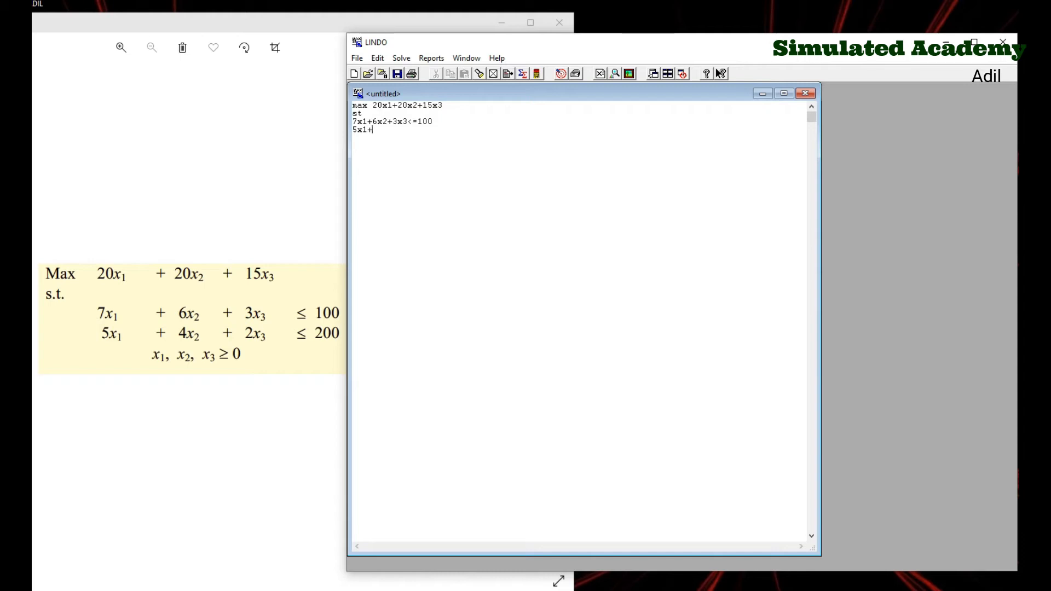
text(+4x2)
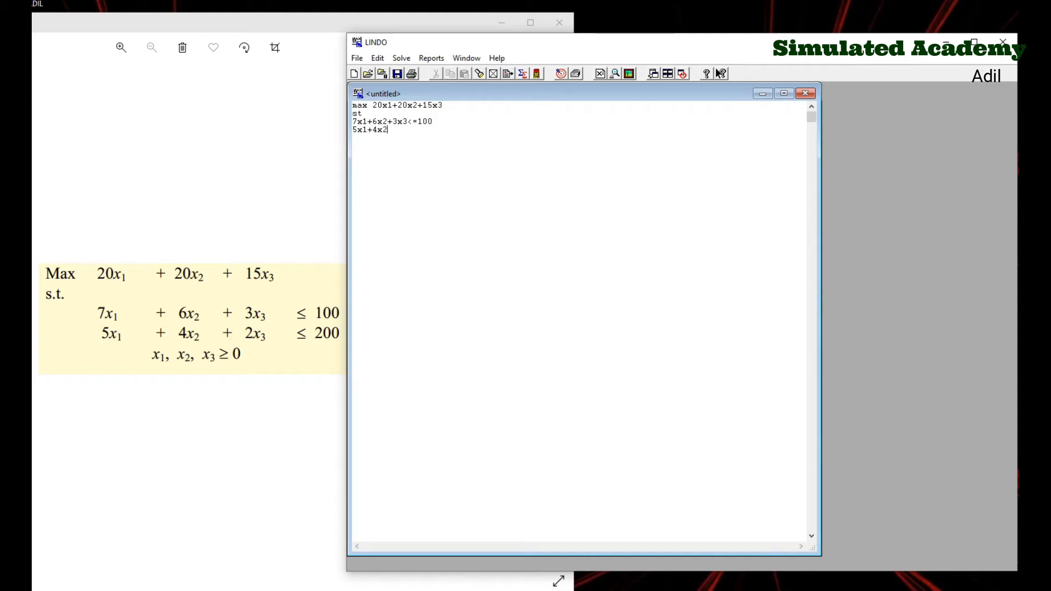
text(+2)
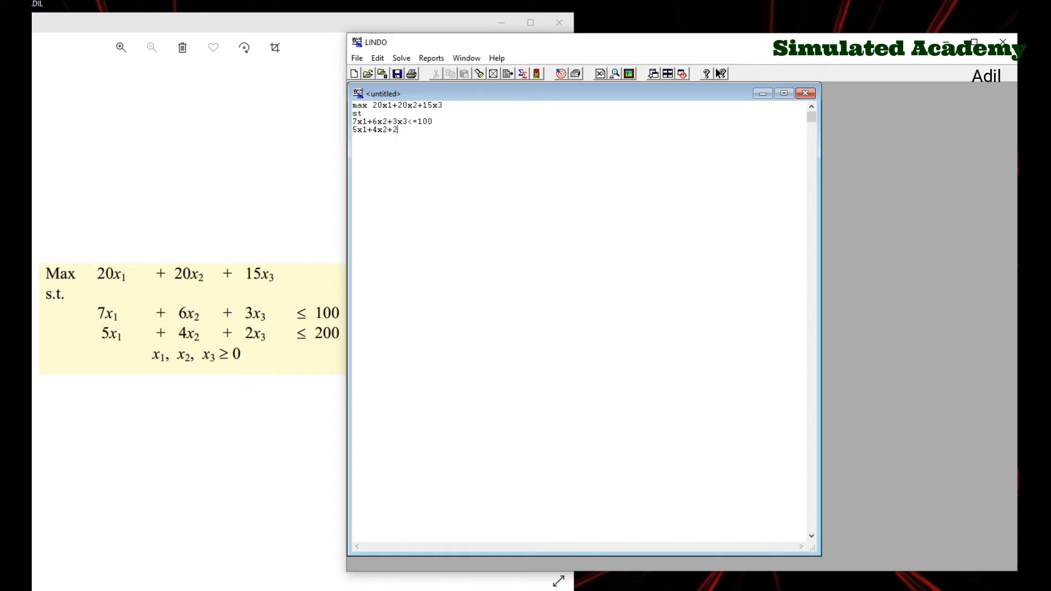
text(x2)
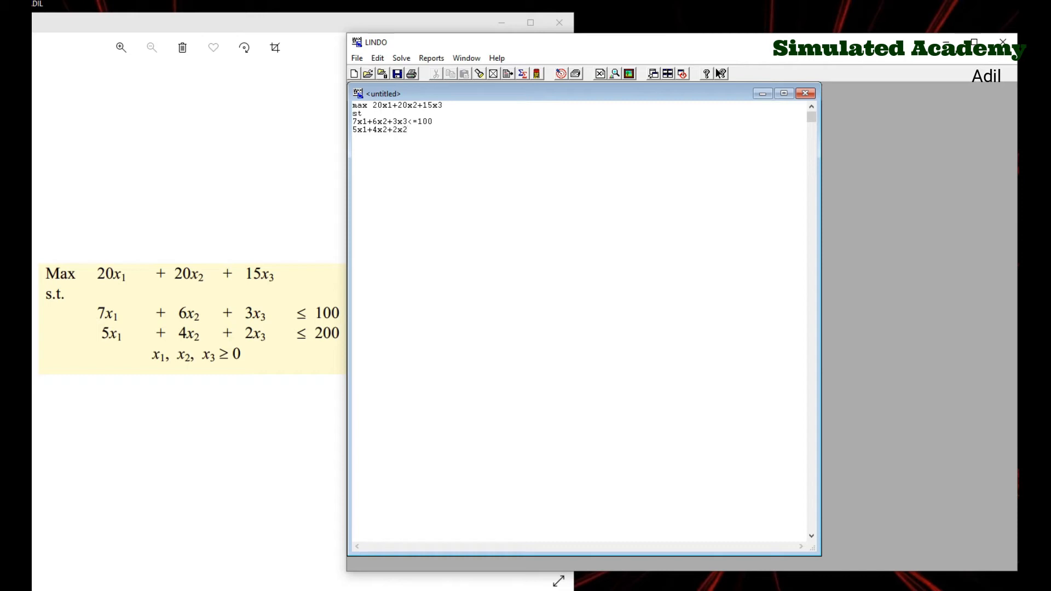
text(<=)
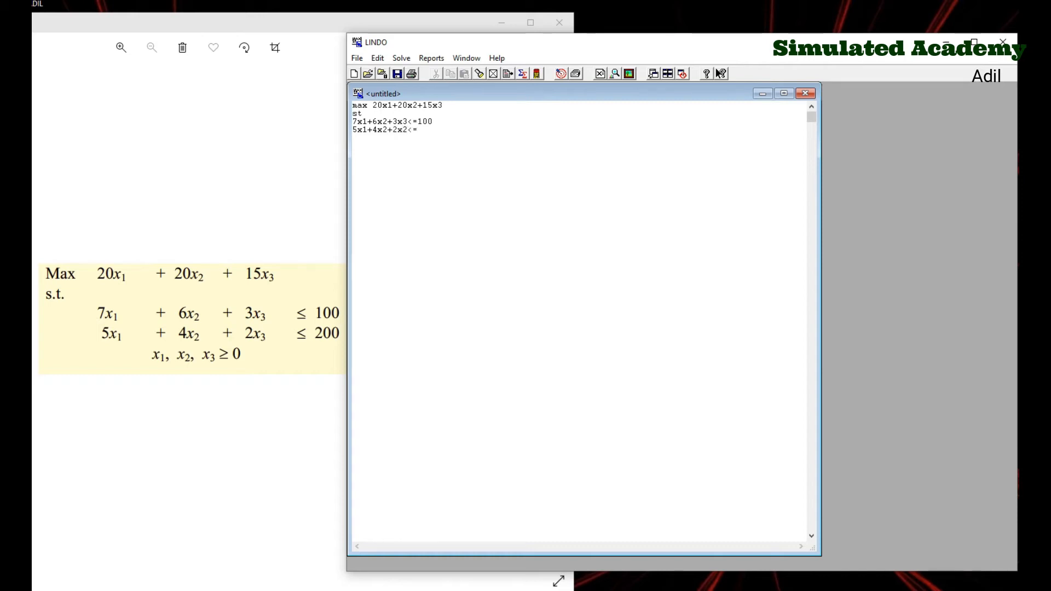
text(200)
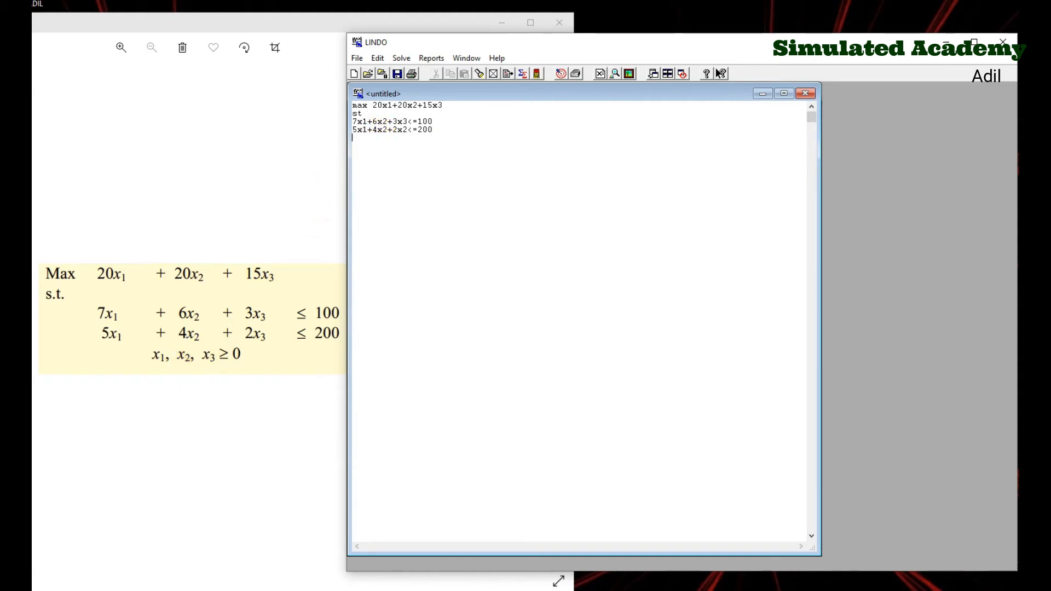
Add non-negativity bounds x1>=0, x2>=0, x3>=0 and close the model with 'end'.
text(x1>)
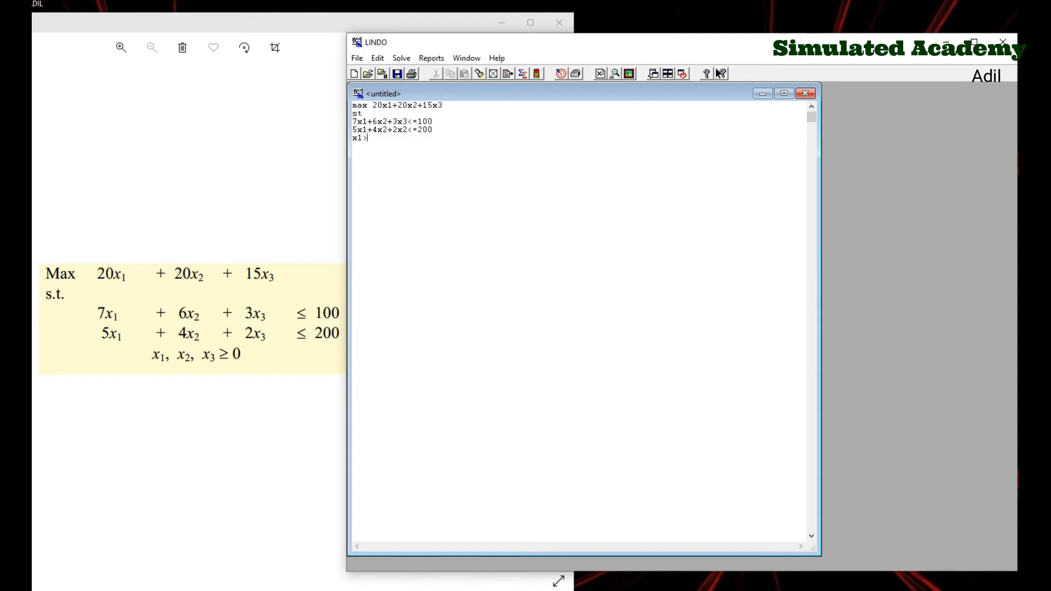
text(=0)
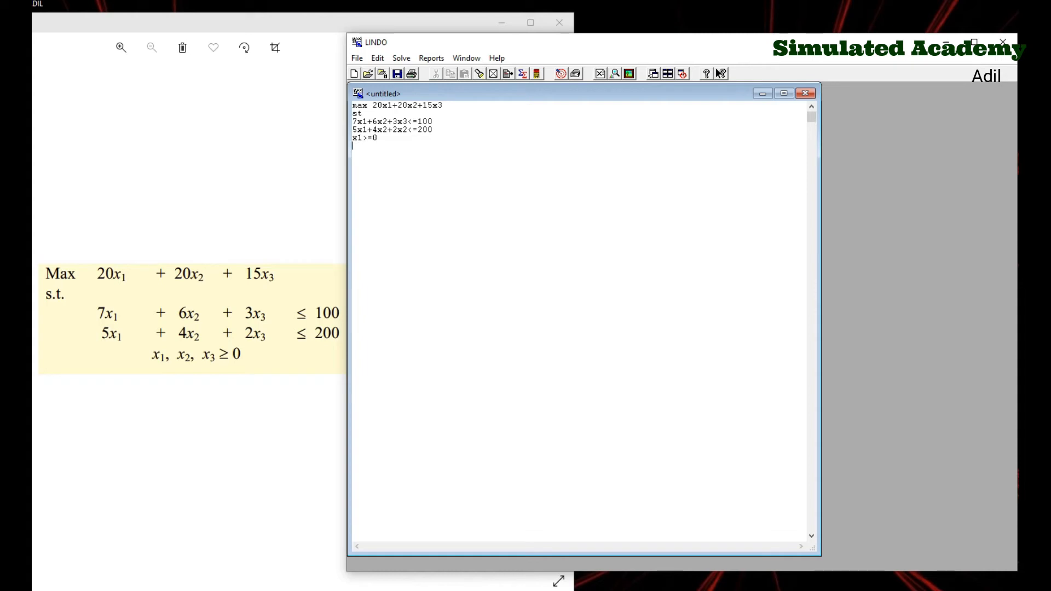
text(x2>)
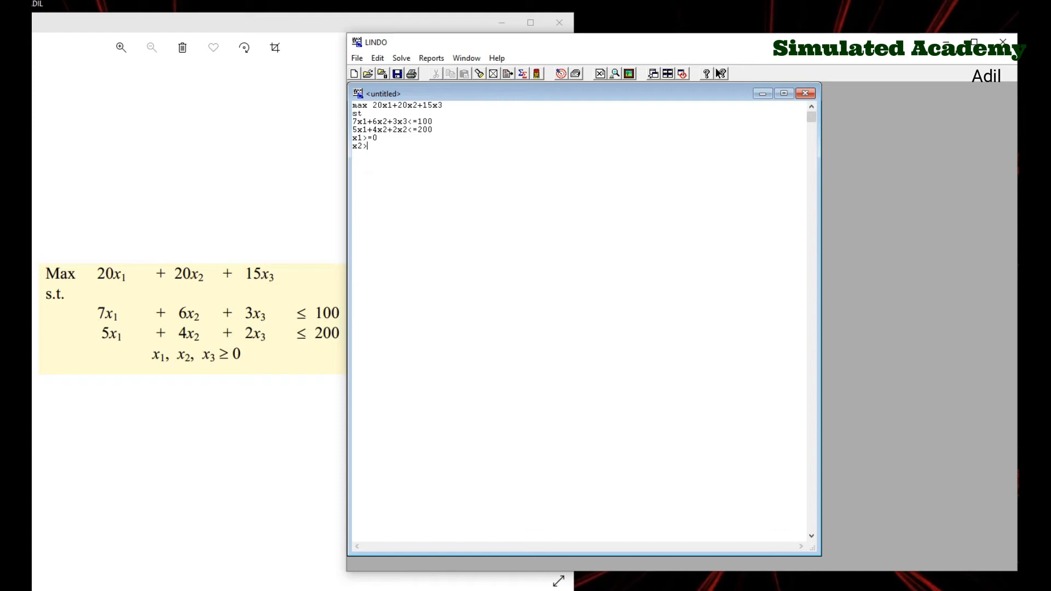
text(=0)
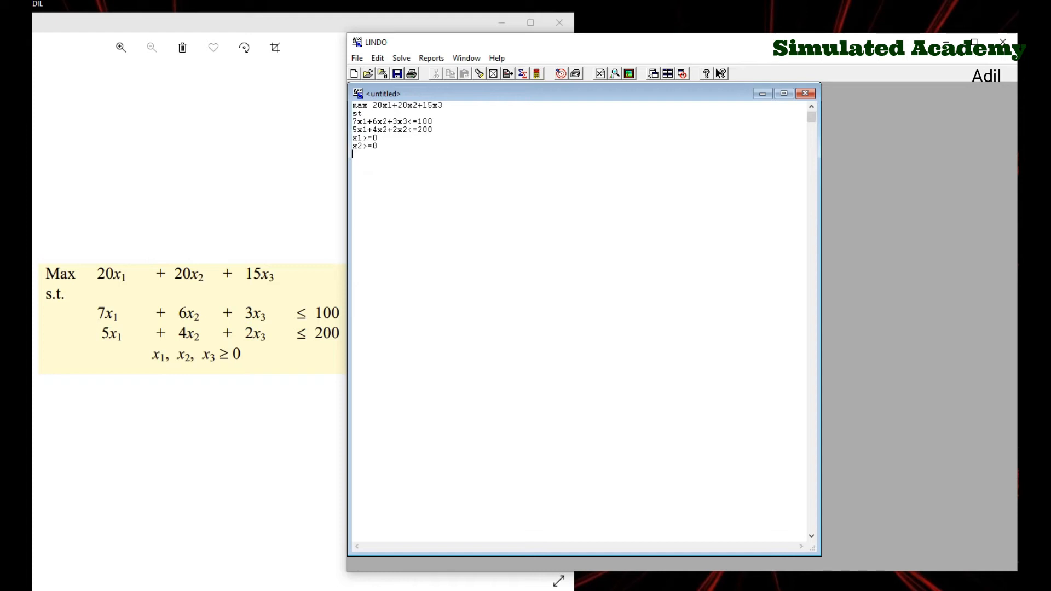
text(x3>=)
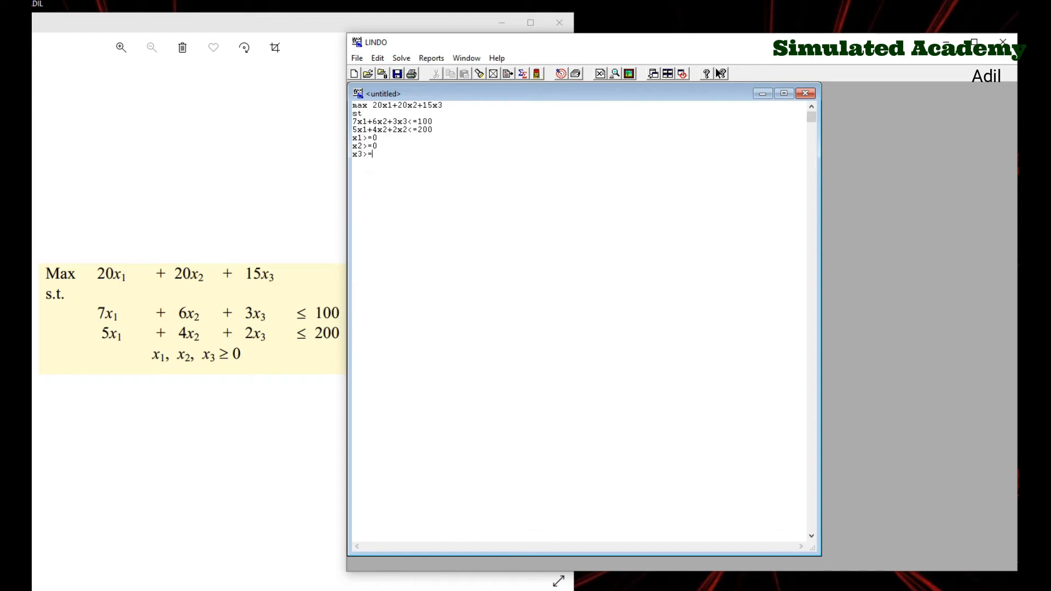
text(0)
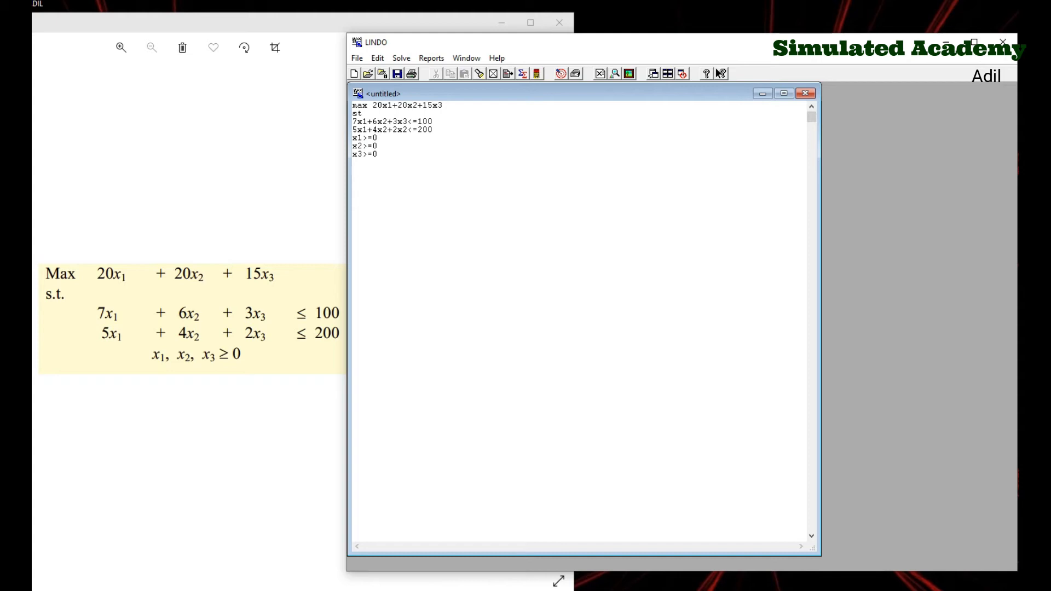
text(end)
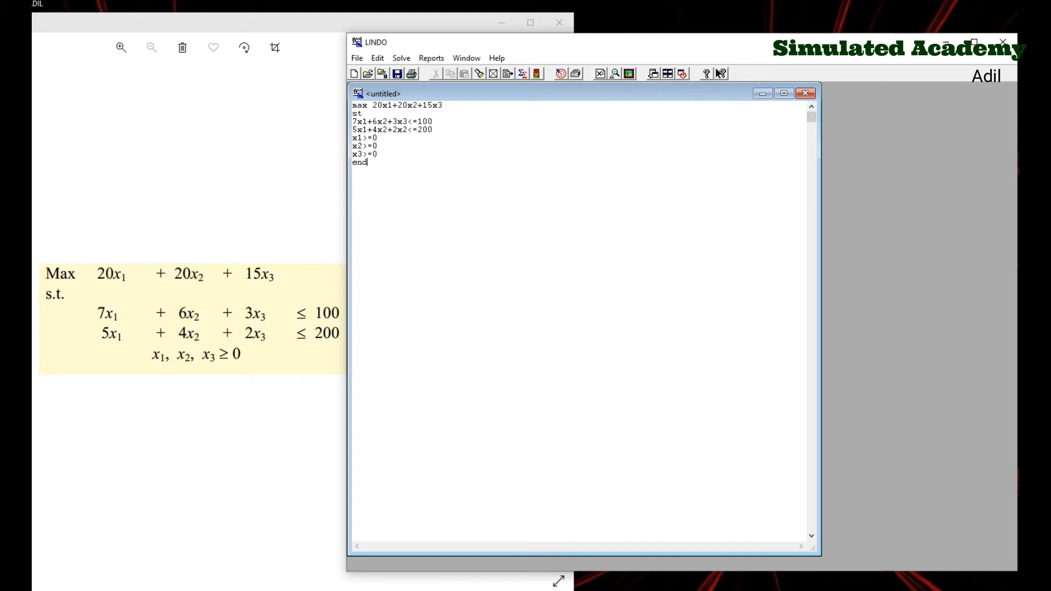
click(400, 58)
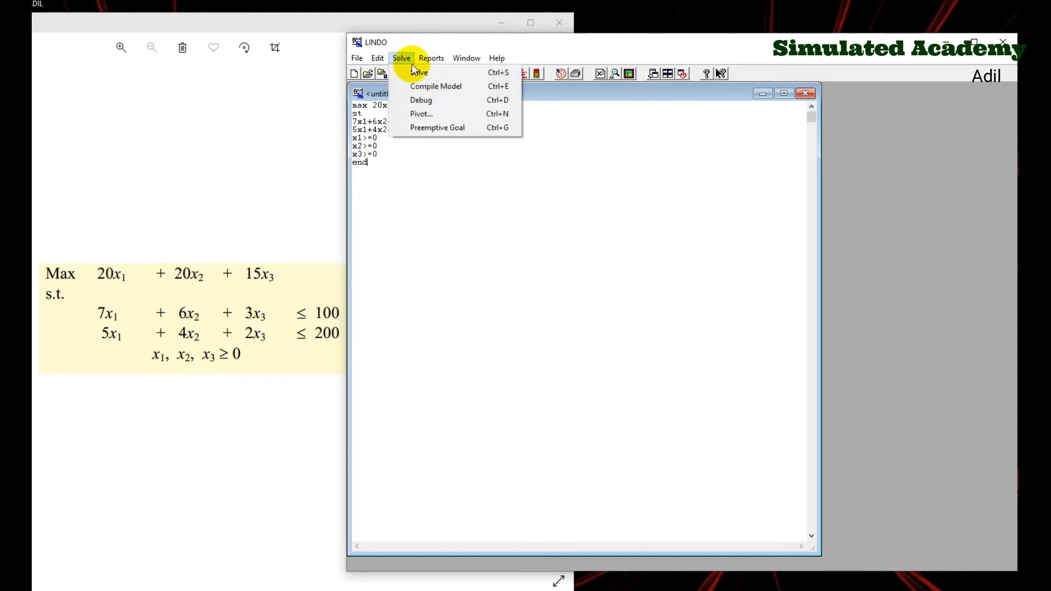
mouse_move(421, 72)
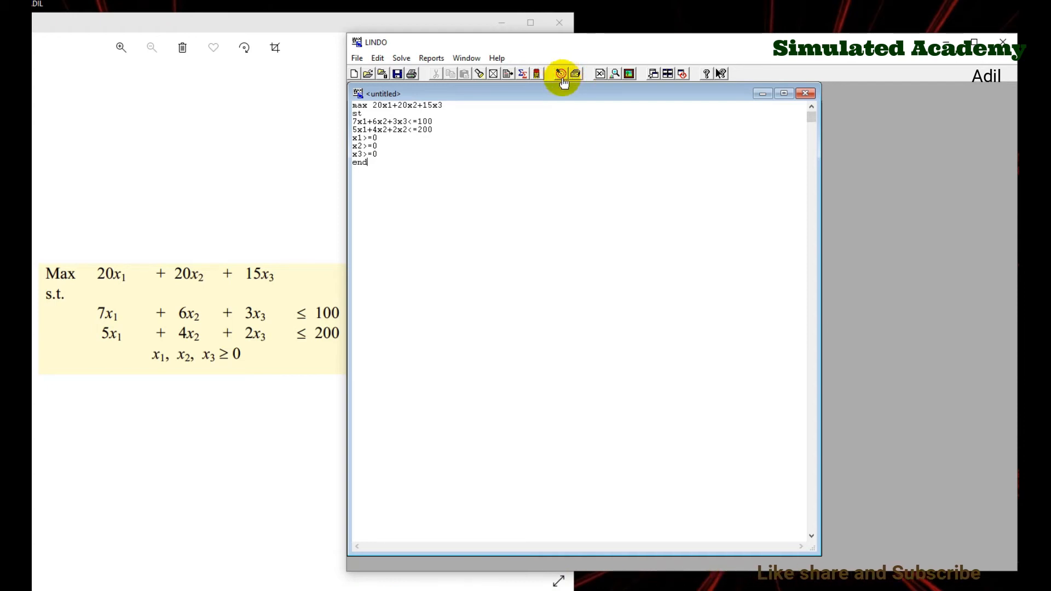
Solve the model and close the Solver Status summary reporting objective 500.
click(401, 57)
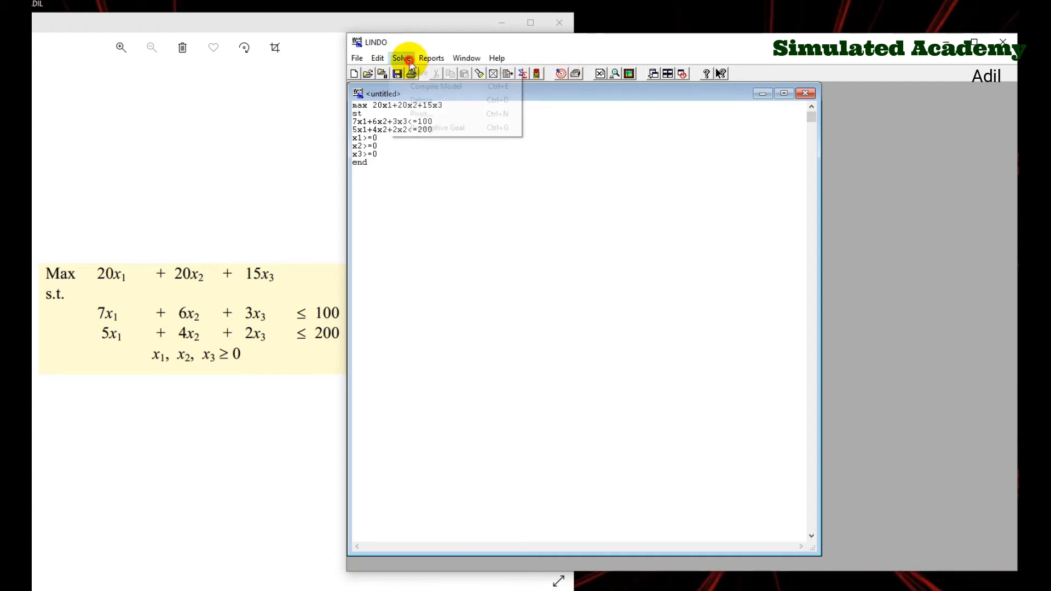
click(402, 58)
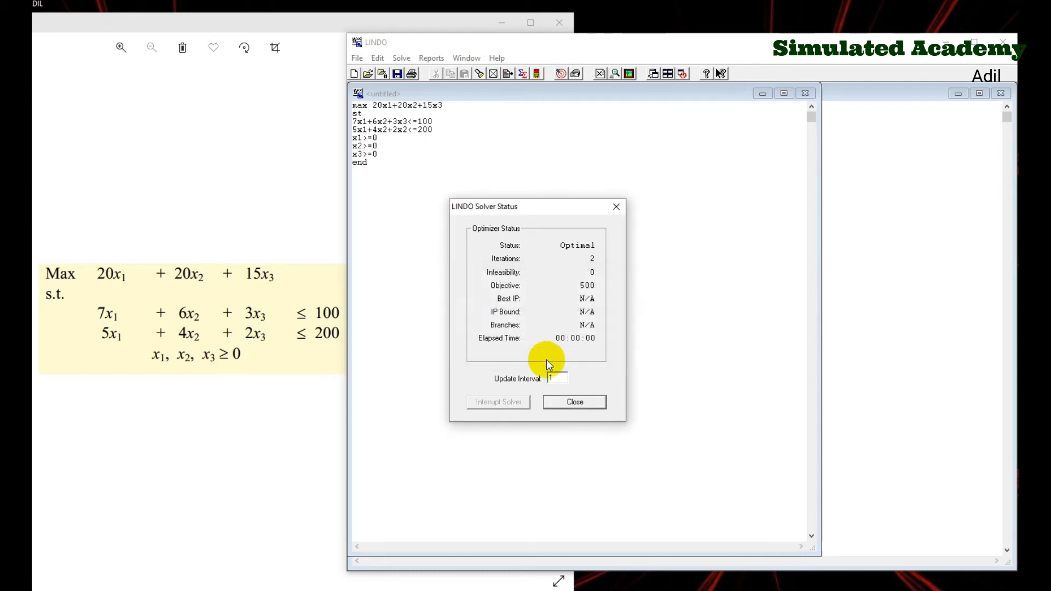
click(573, 402)
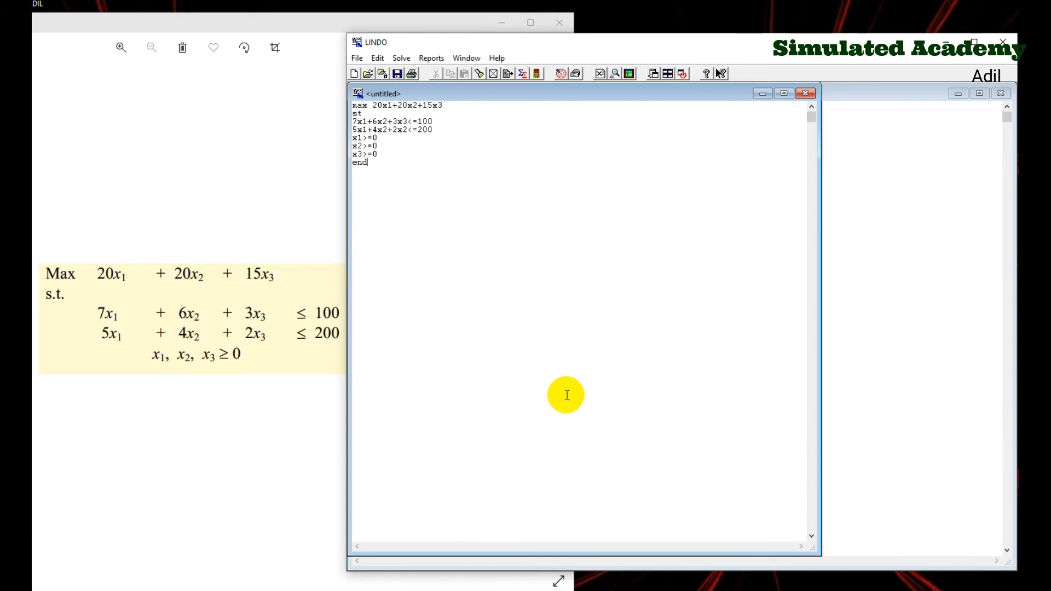
mouse_move(933, 181)
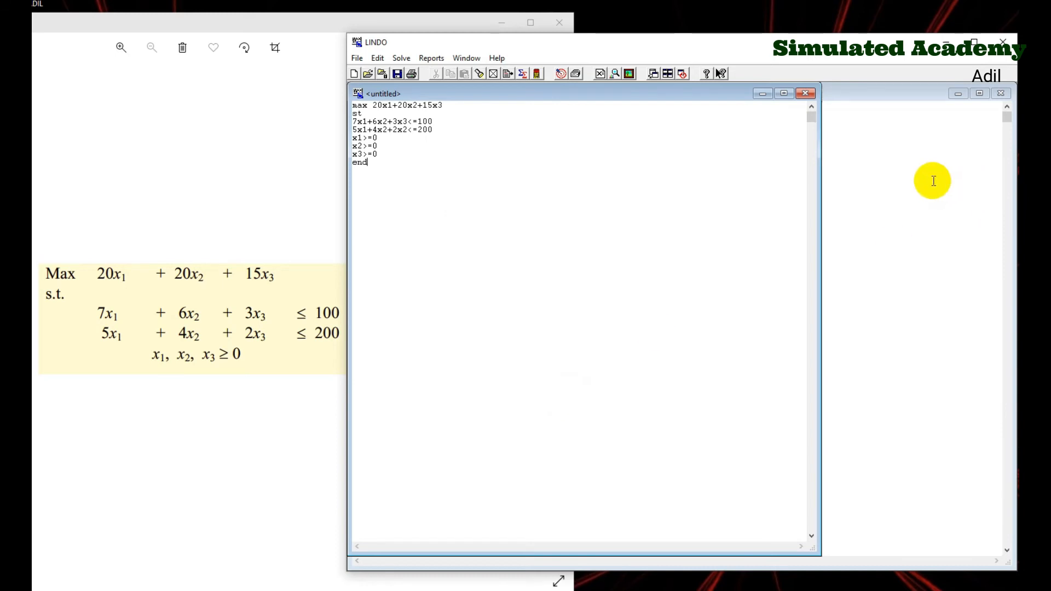
In the Reports Window, highlight objective 500, variable values, X1 reduced cost and row slacks.
click(400, 57)
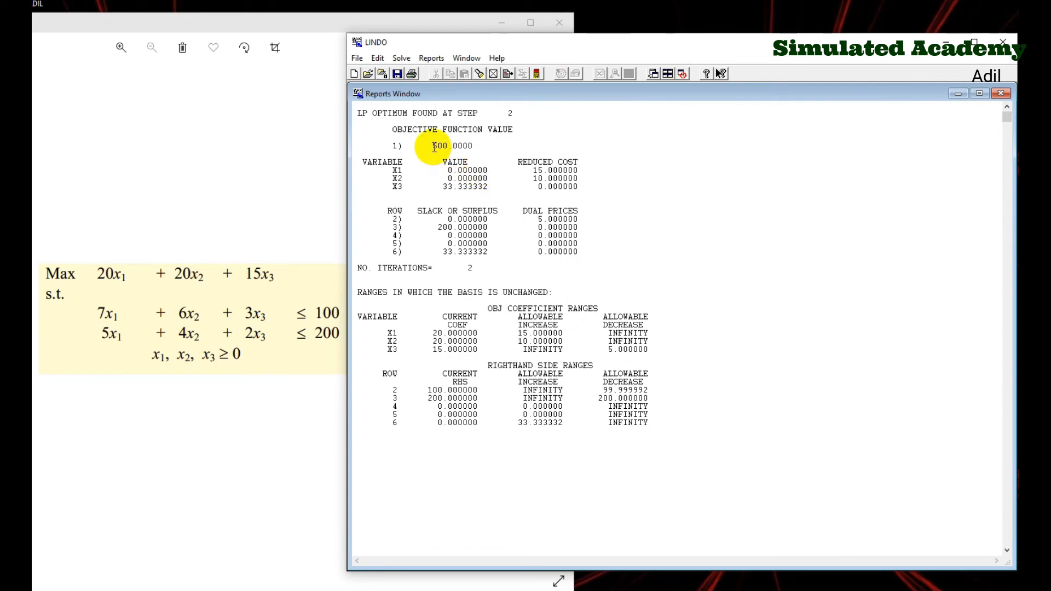
double_click(452, 146)
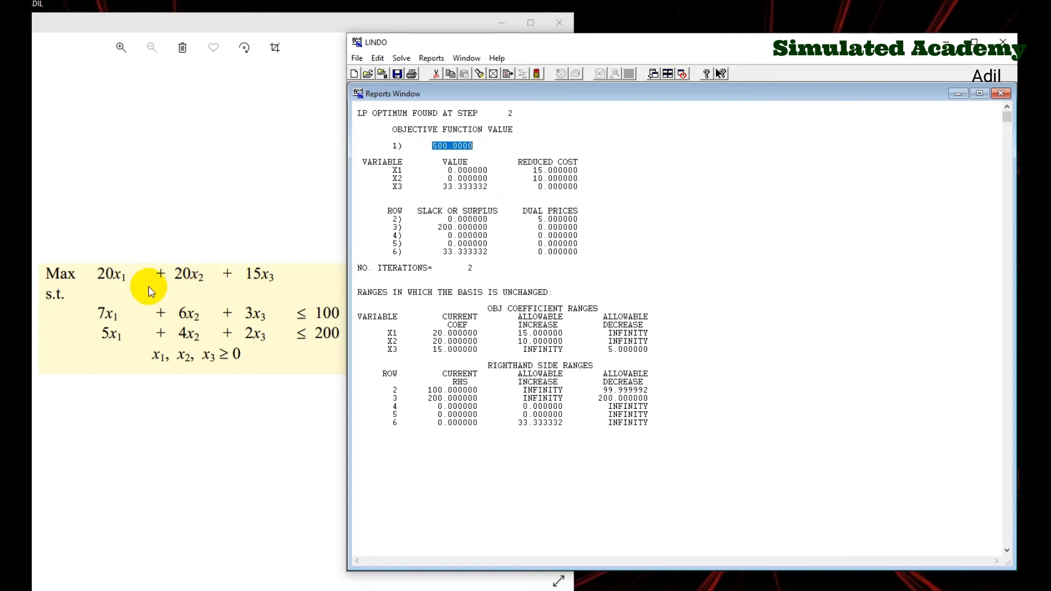
mouse_move(208, 320)
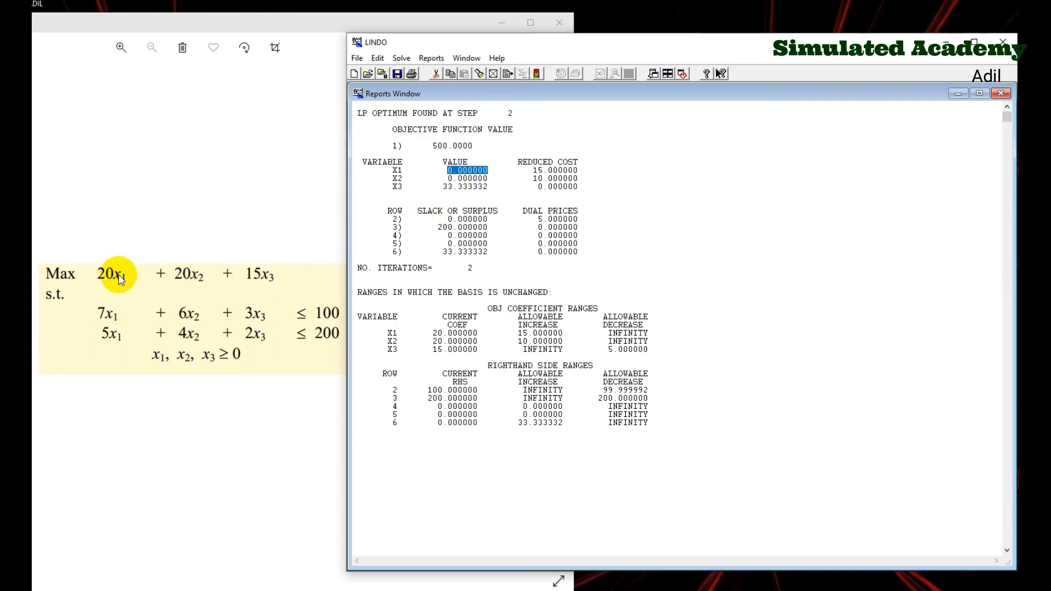
mouse_move(118, 290)
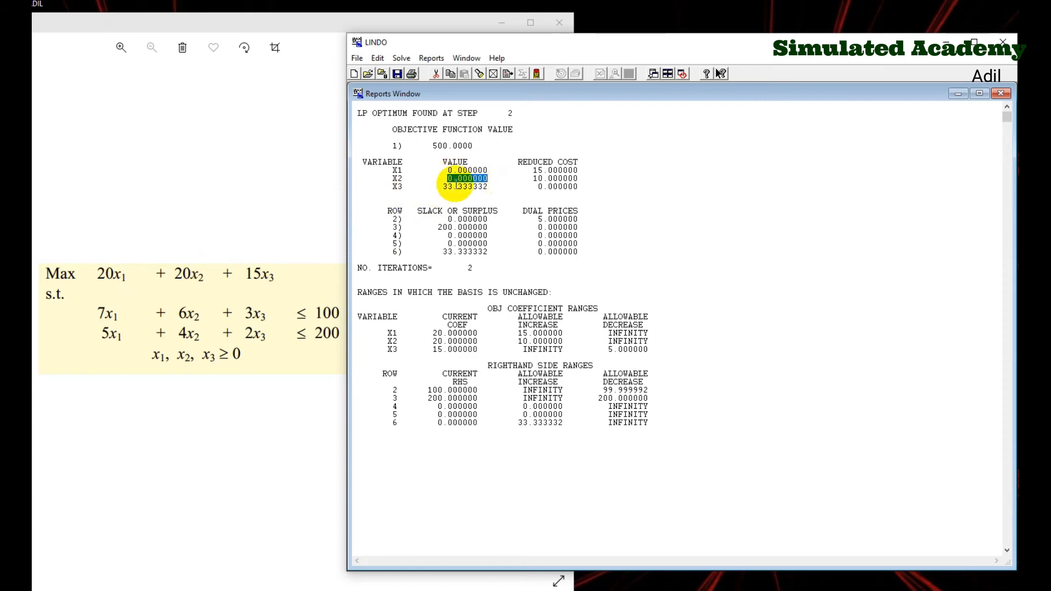
click(463, 186)
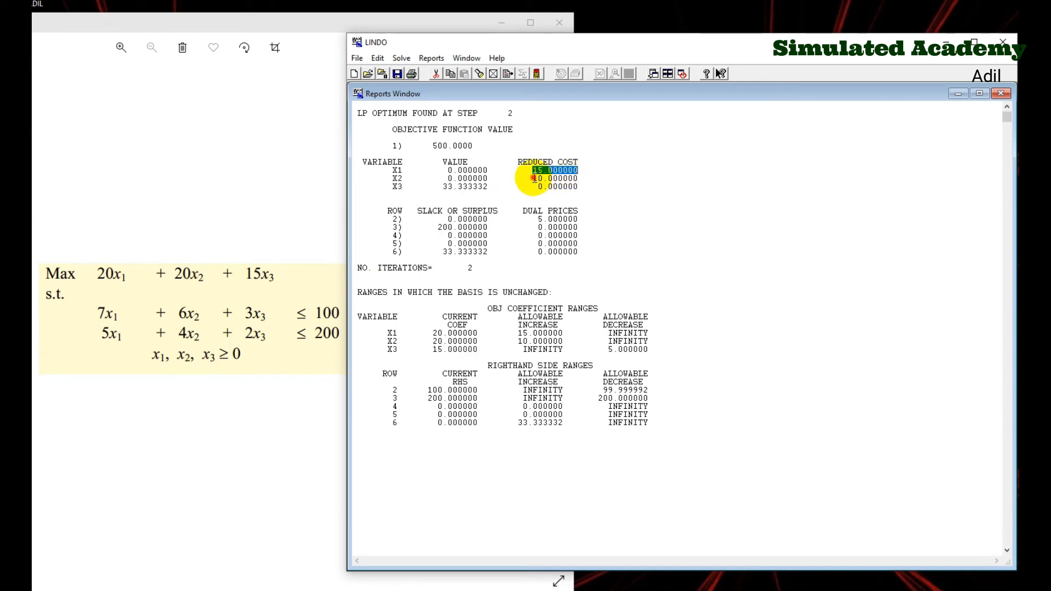
click(555, 178)
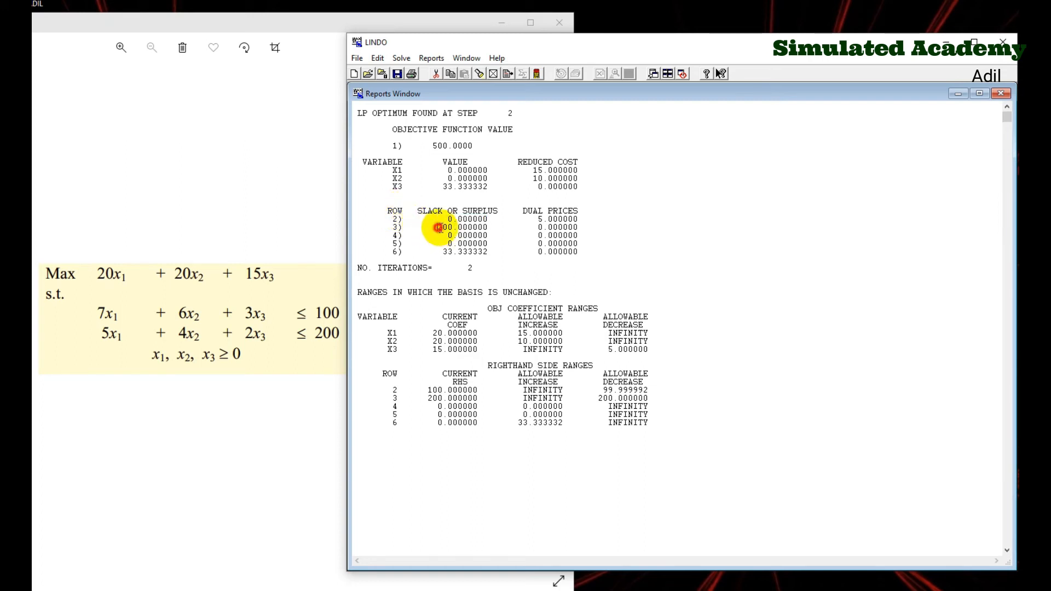
double_click(458, 227)
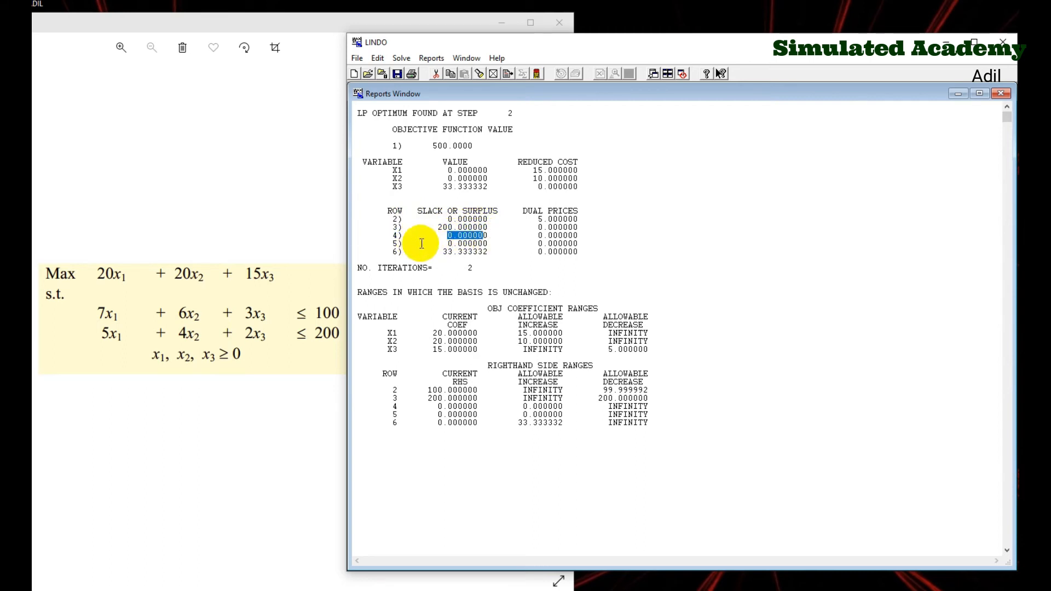
mouse_move(428, 251)
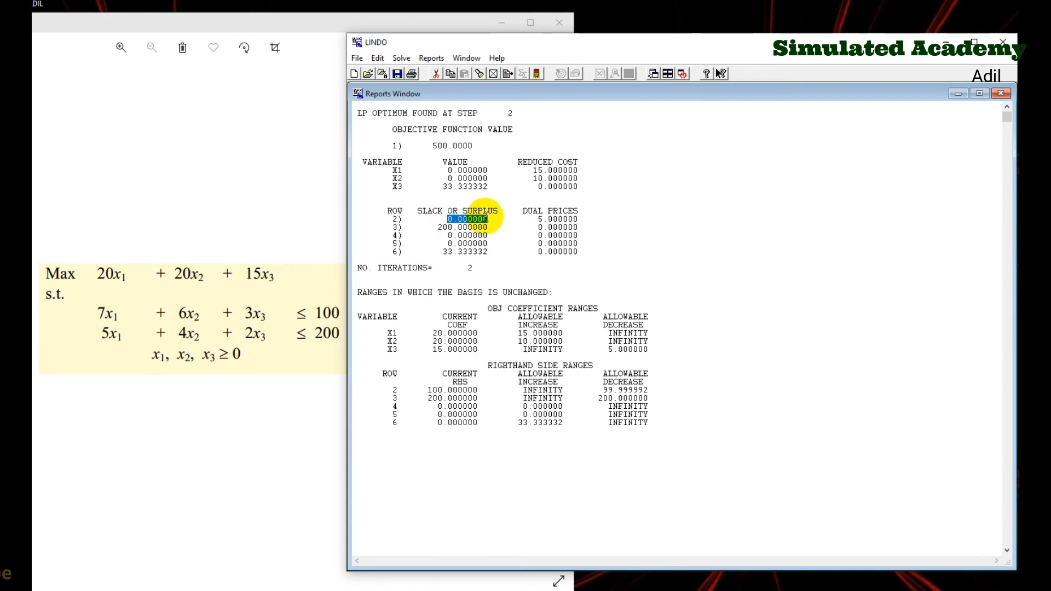
click(444, 227)
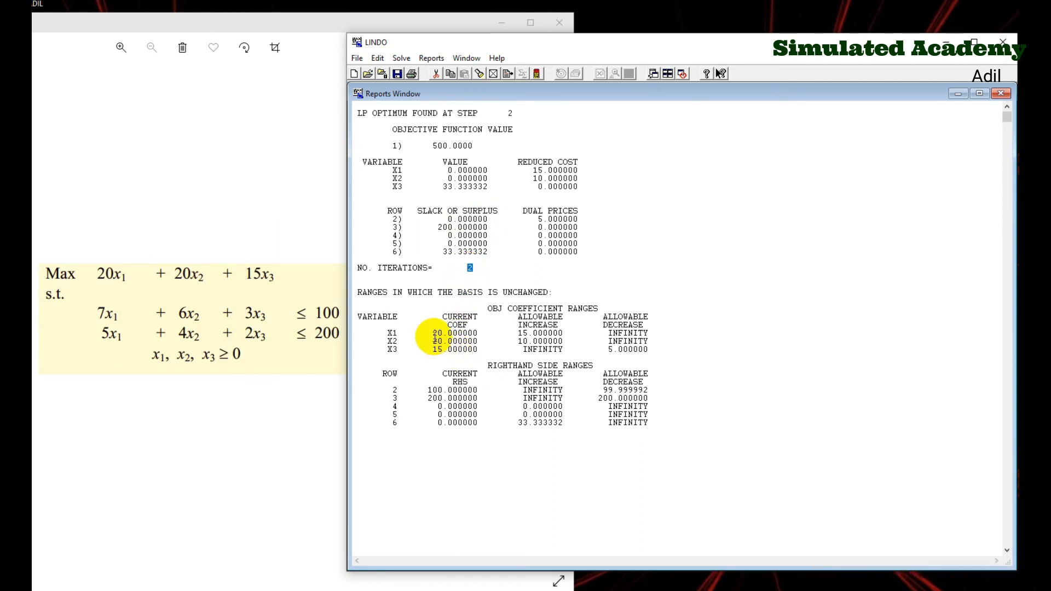
double_click(454, 334)
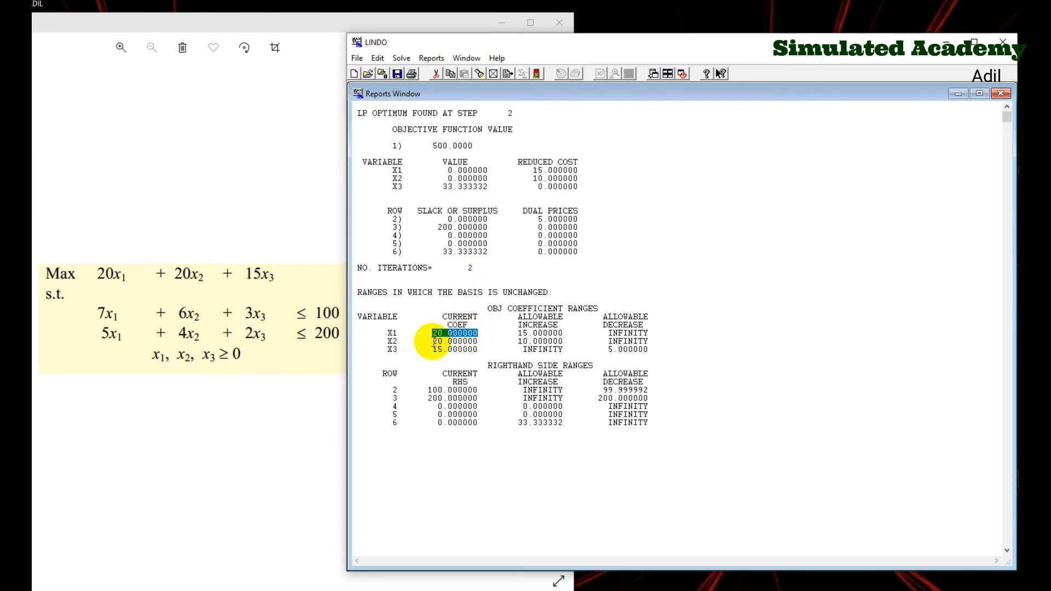
click(457, 341)
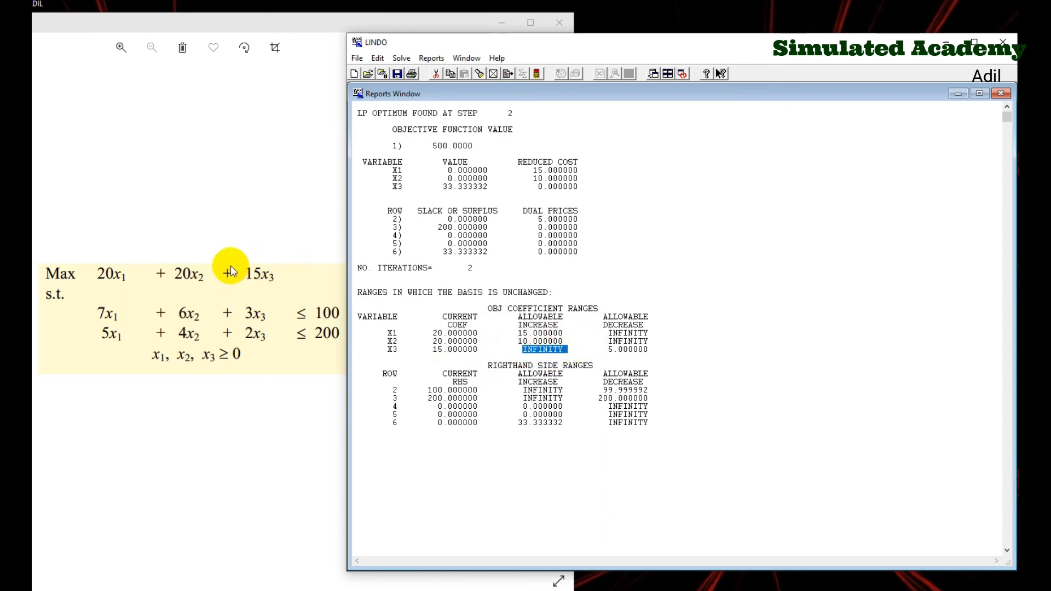
mouse_move(424, 153)
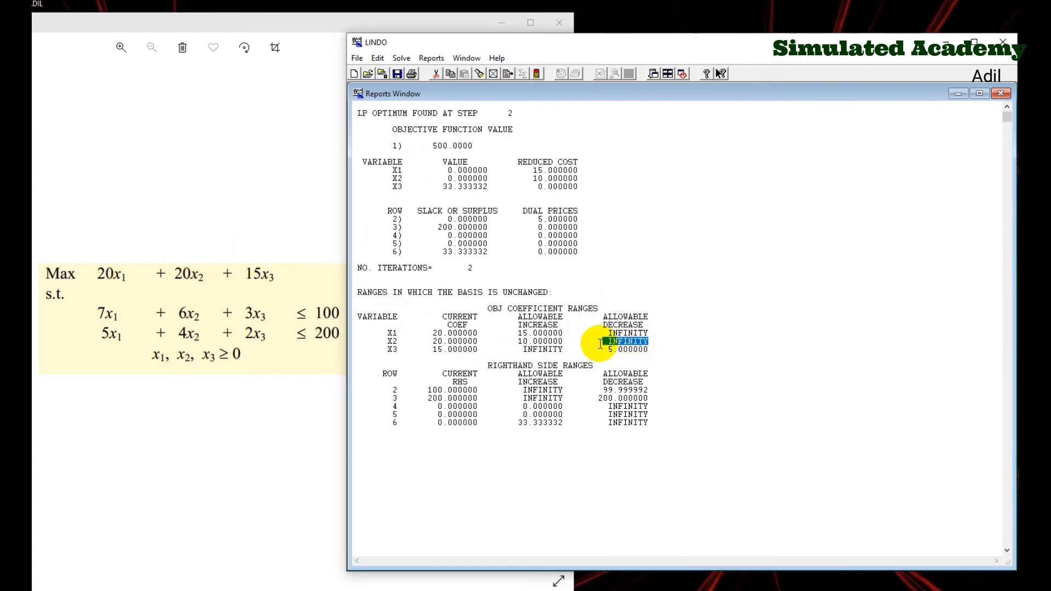
mouse_move(352, 354)
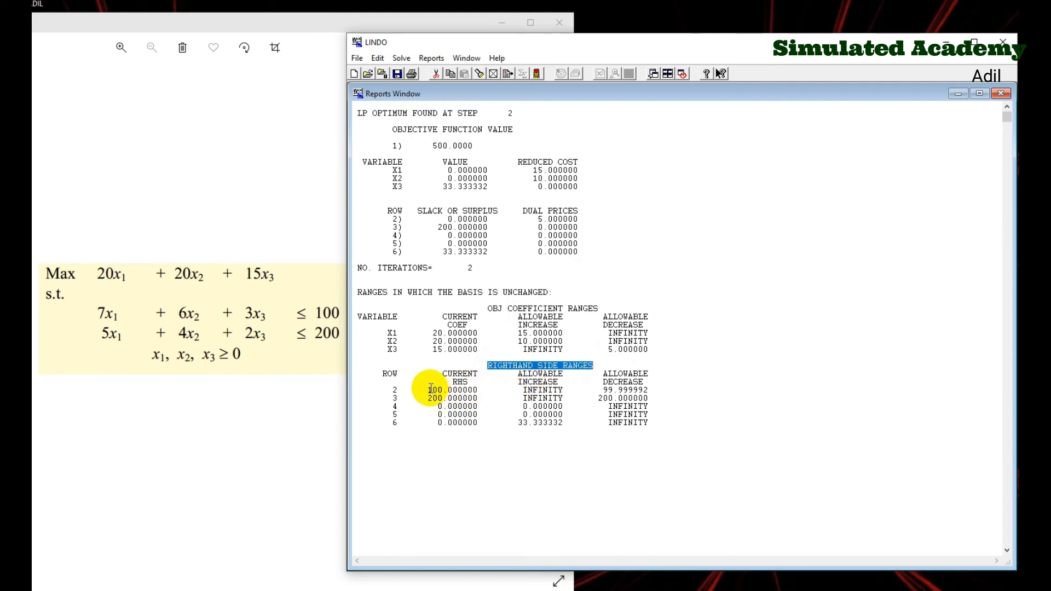
double_click(456, 390)
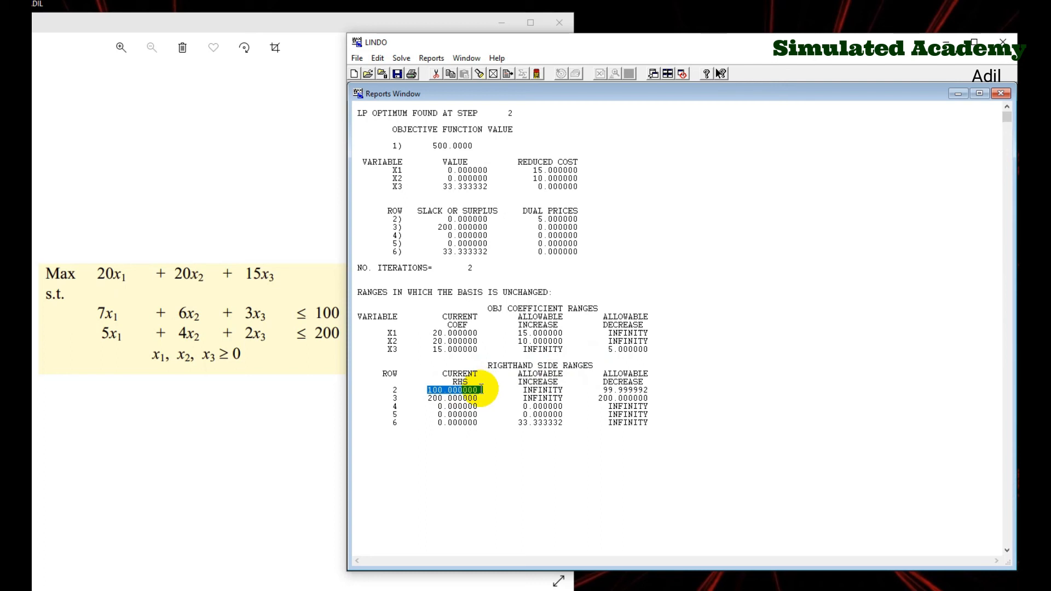
click(457, 398)
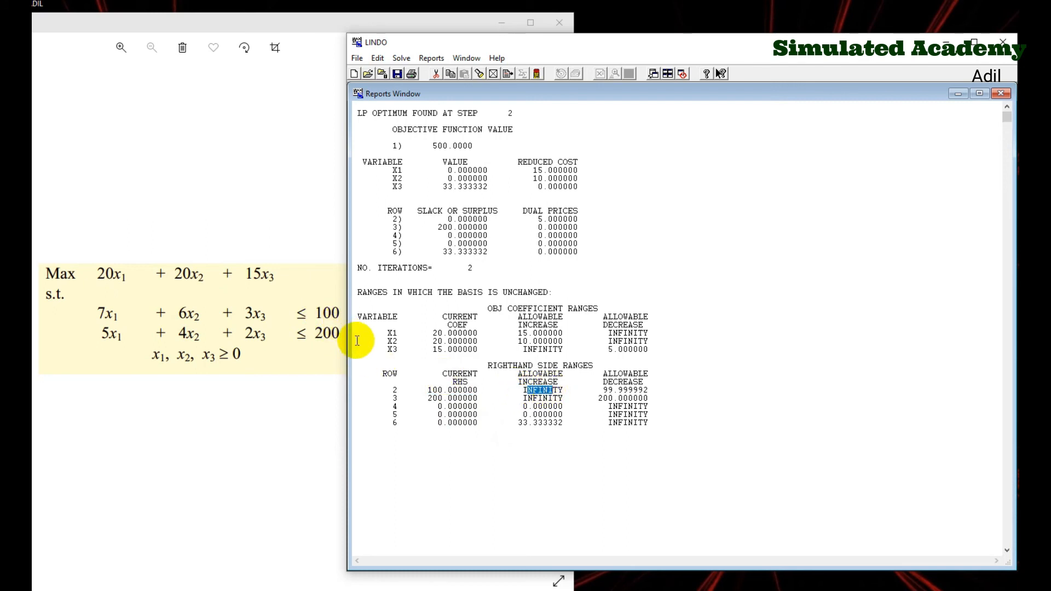
mouse_move(518, 399)
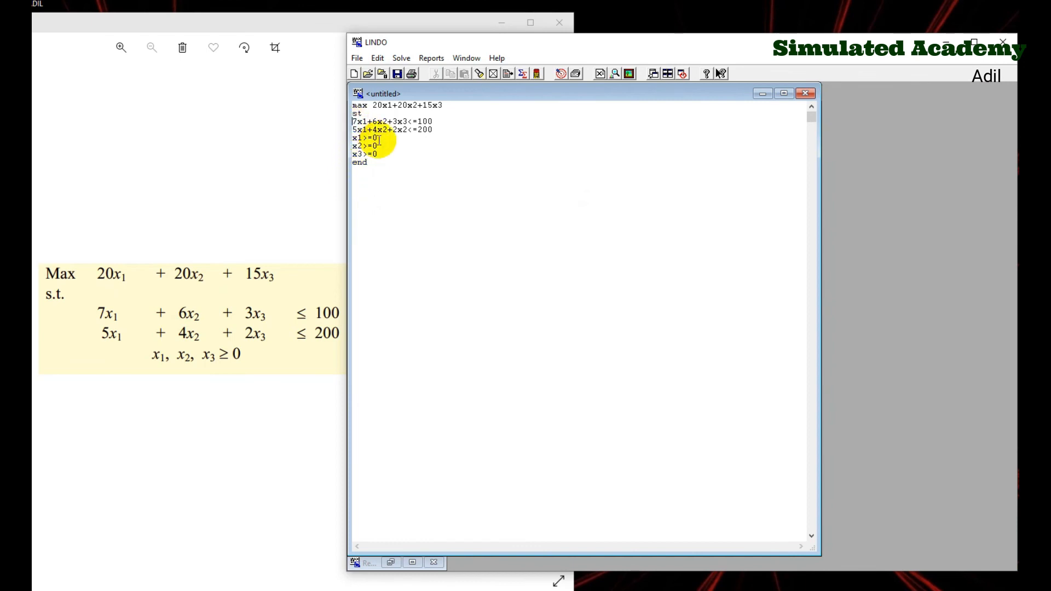
Label the constraints 'Row 1)' and 'Row 2)' and re-solve the model.
text(Row 2))
text(Row 1) )
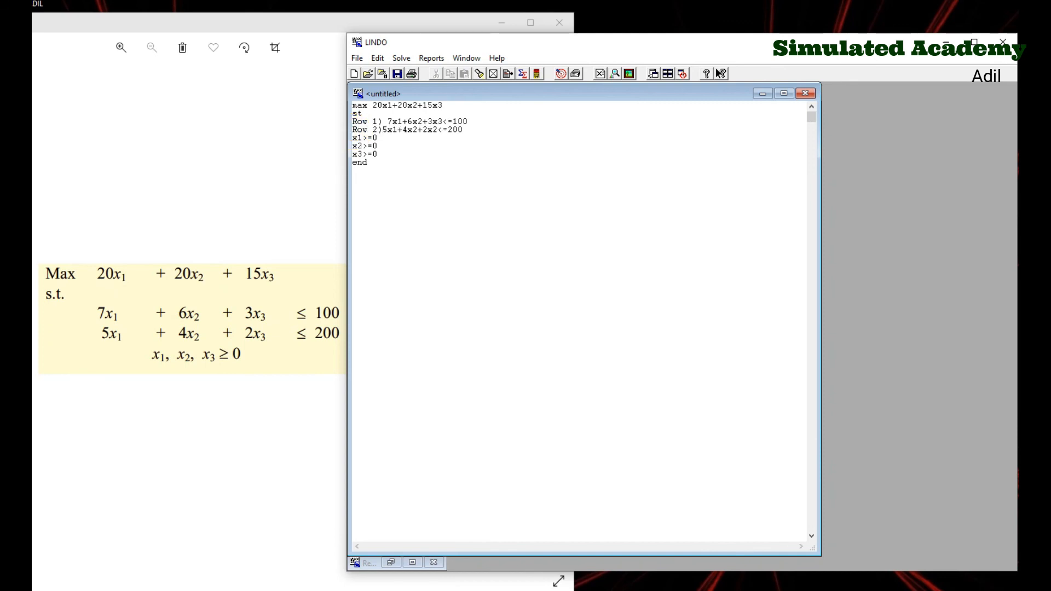
click(401, 58)
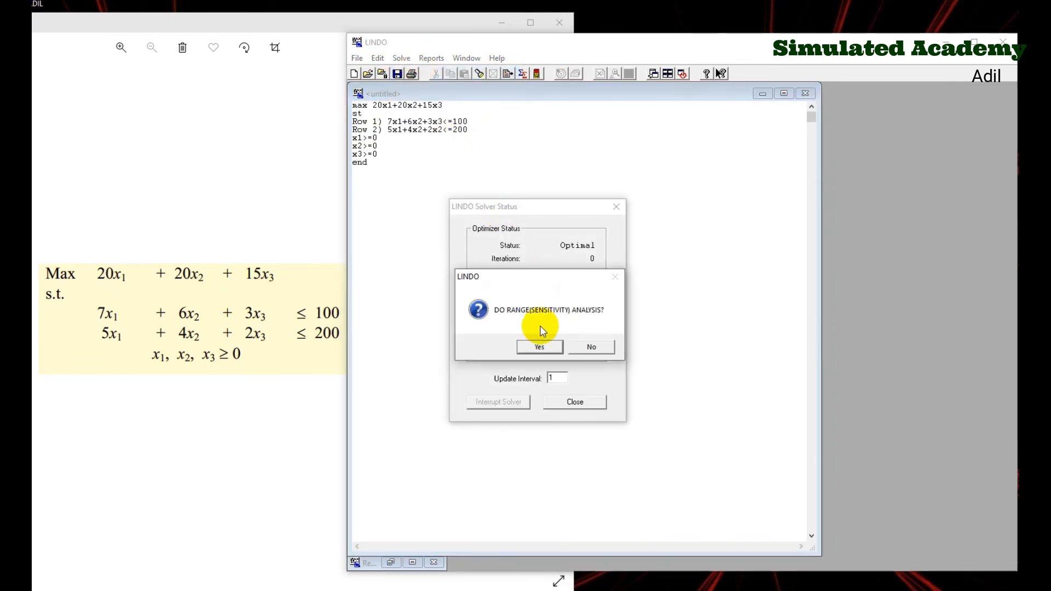
Accept sensitivity analysis, close Solver Status, and highlight ROW 1) in the new report.
click(591, 346)
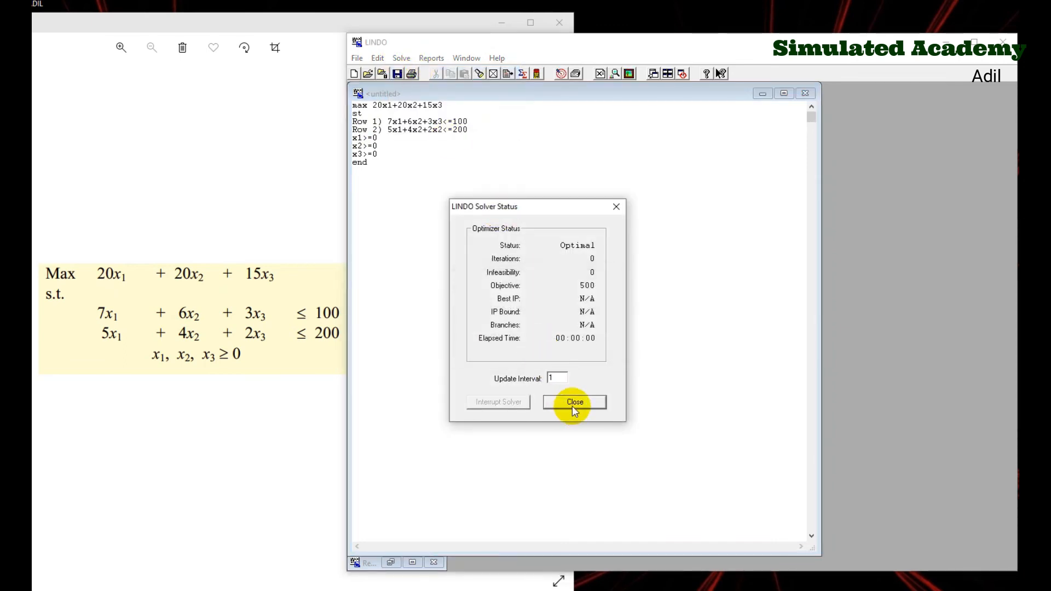
click(574, 402)
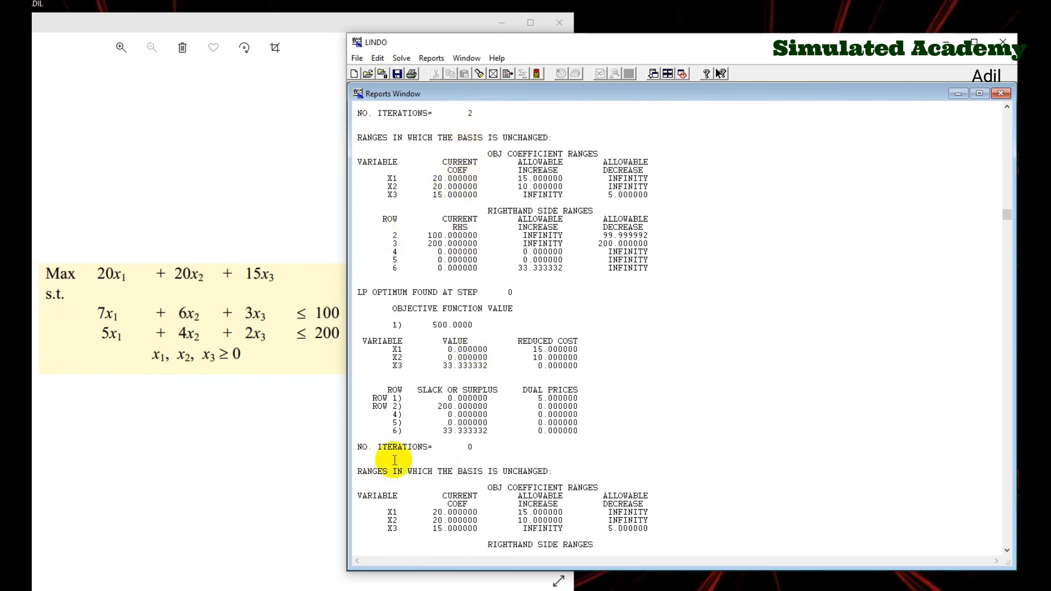
double_click(381, 398)
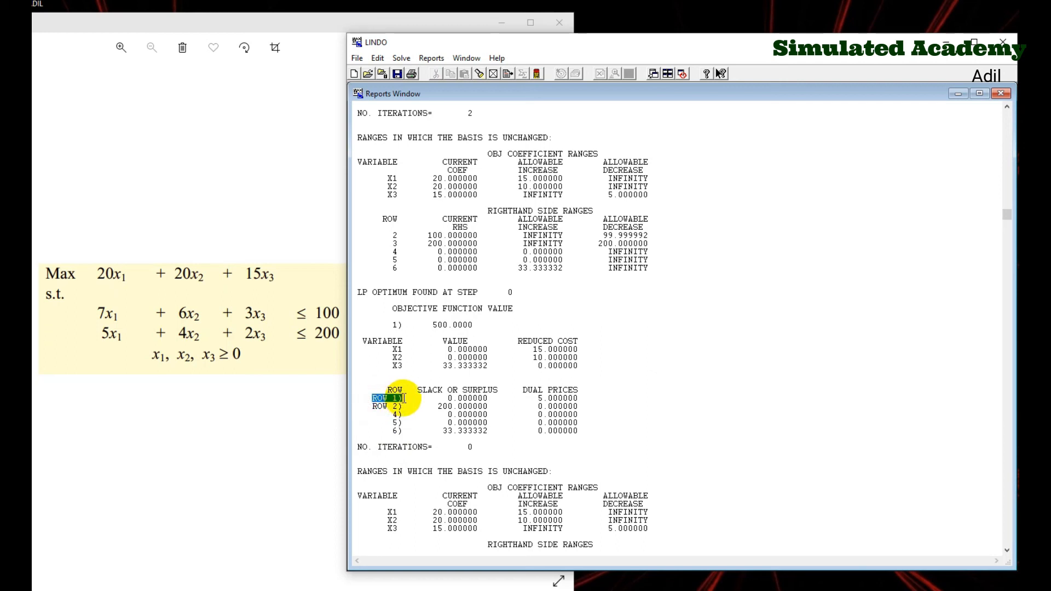